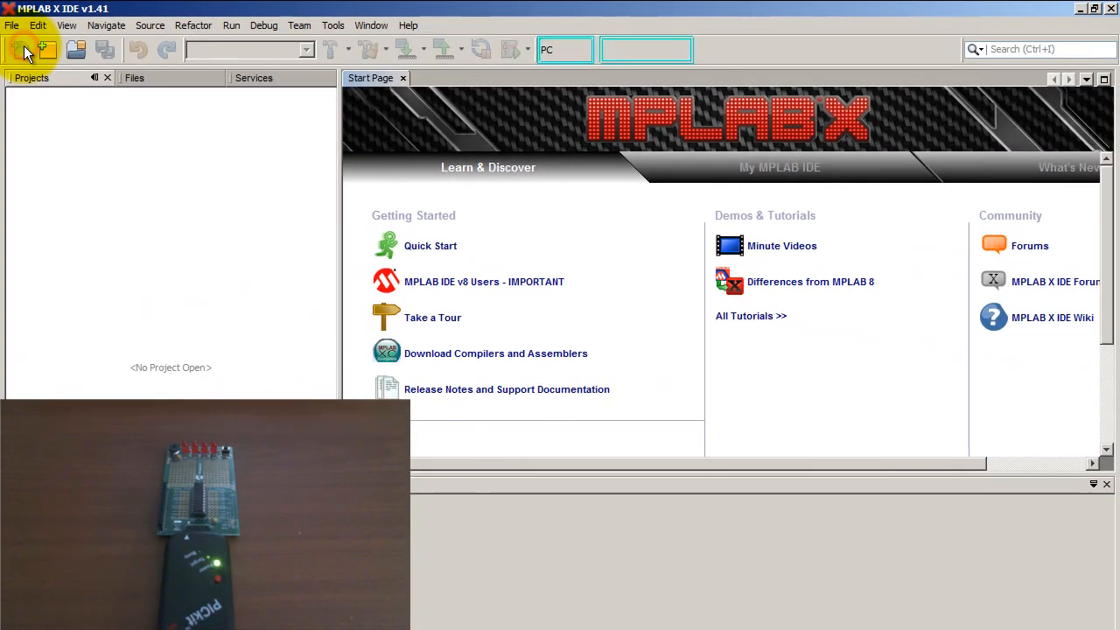
Start a new standalone Microchip Embedded project from the New Project toolbar button.
left_click(22, 50)
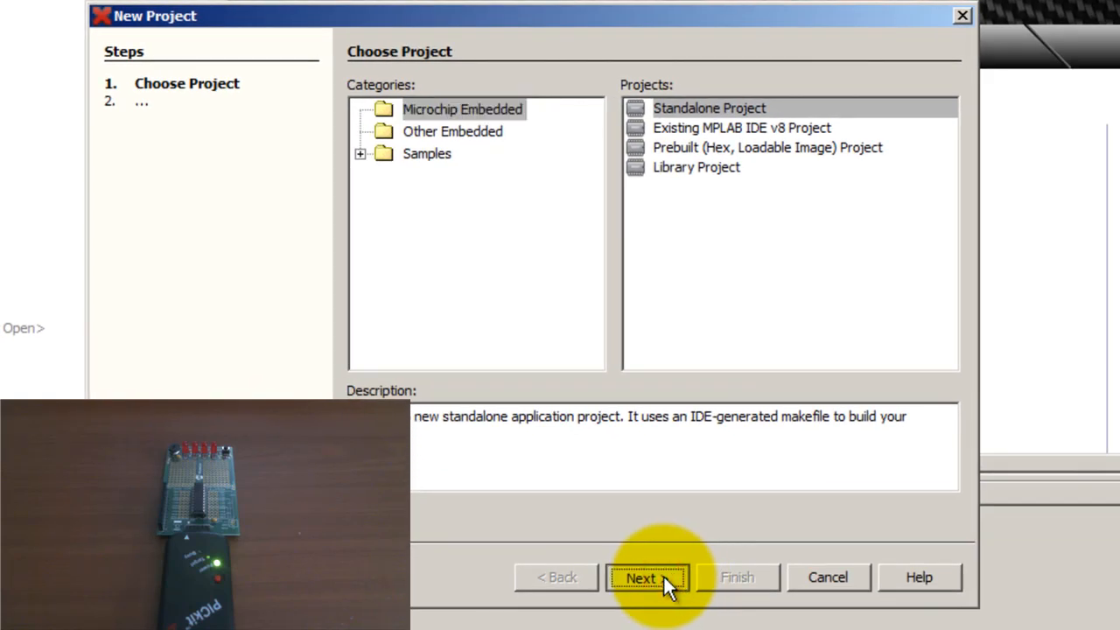
Choose PIC16F690 as the project's target device.
left_click(647, 577)
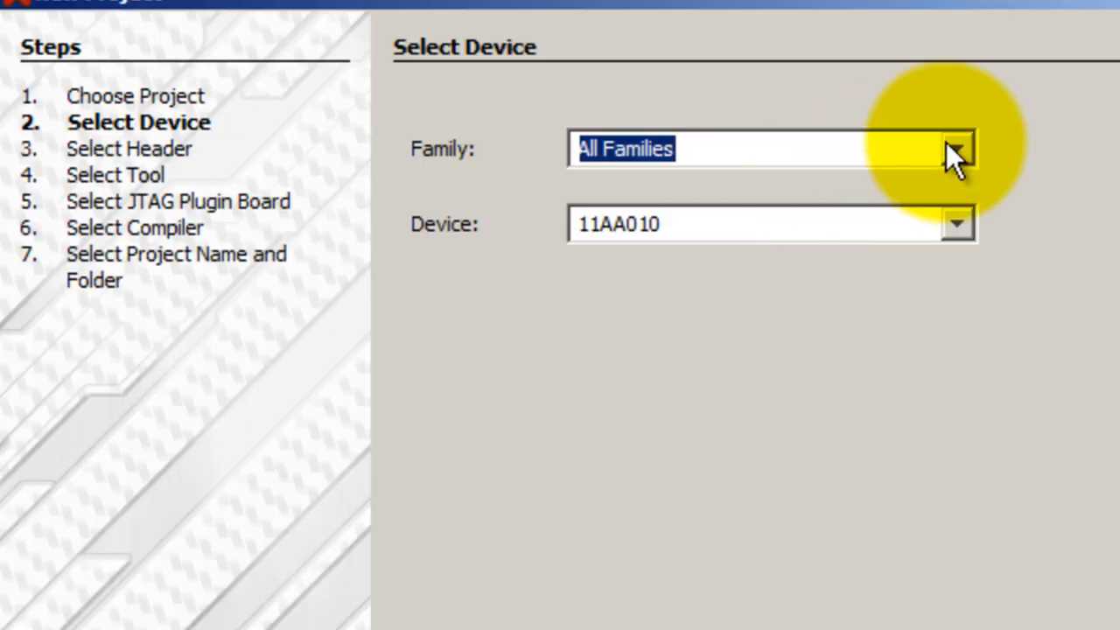
left_click(744, 224)
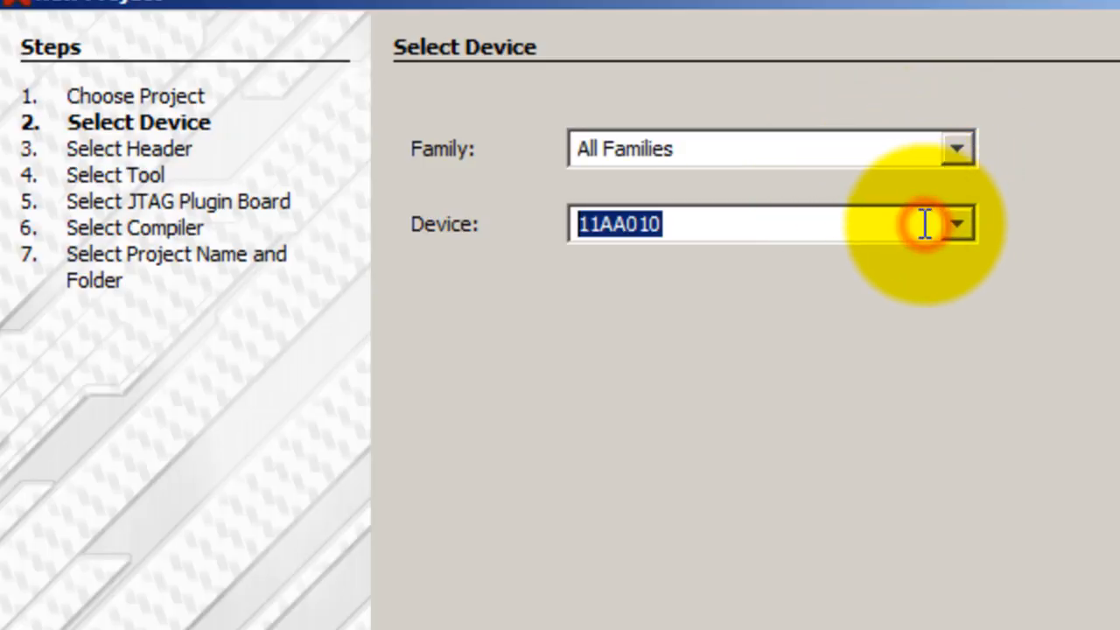
left_click(956, 224)
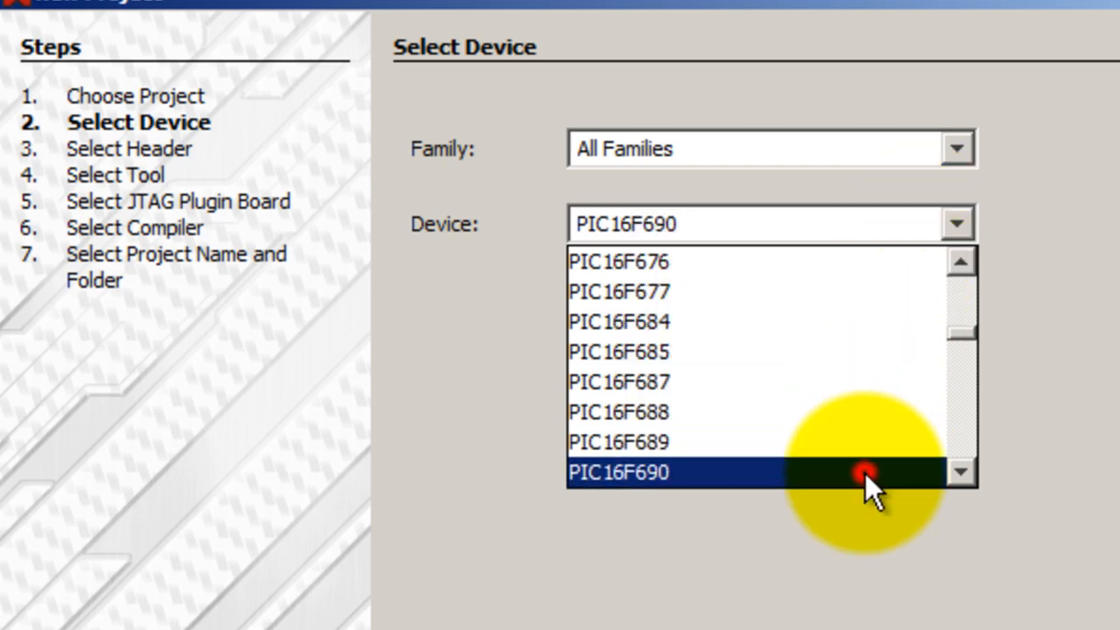
left_click(598, 596)
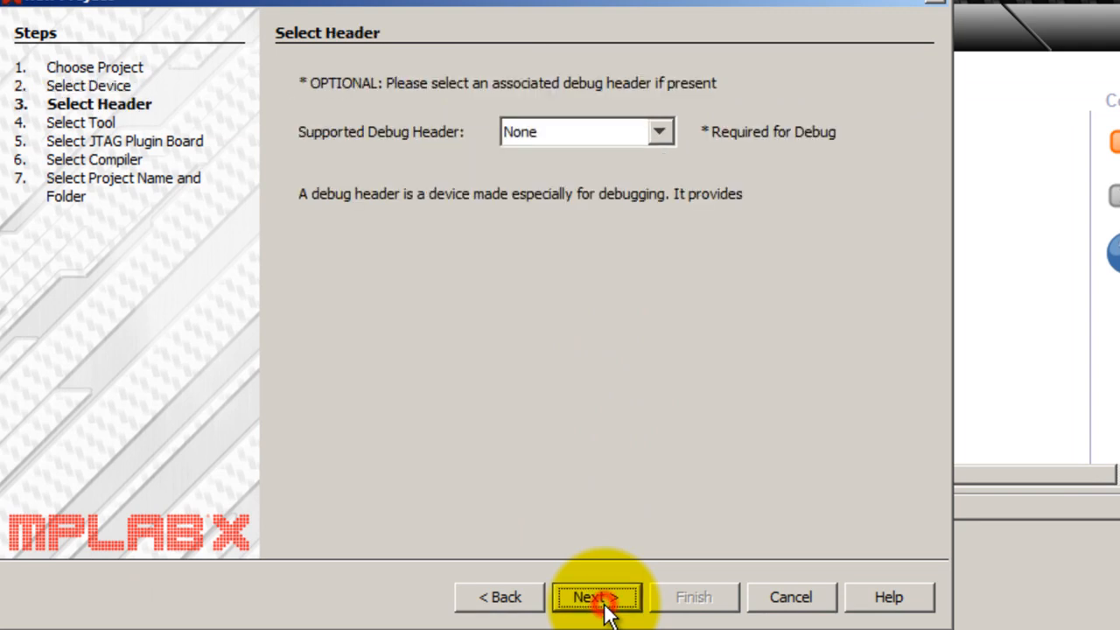
Skip the debug header, then select PICkit2 as programmer and HI-TECH PICC as compiler.
left_click(598, 597)
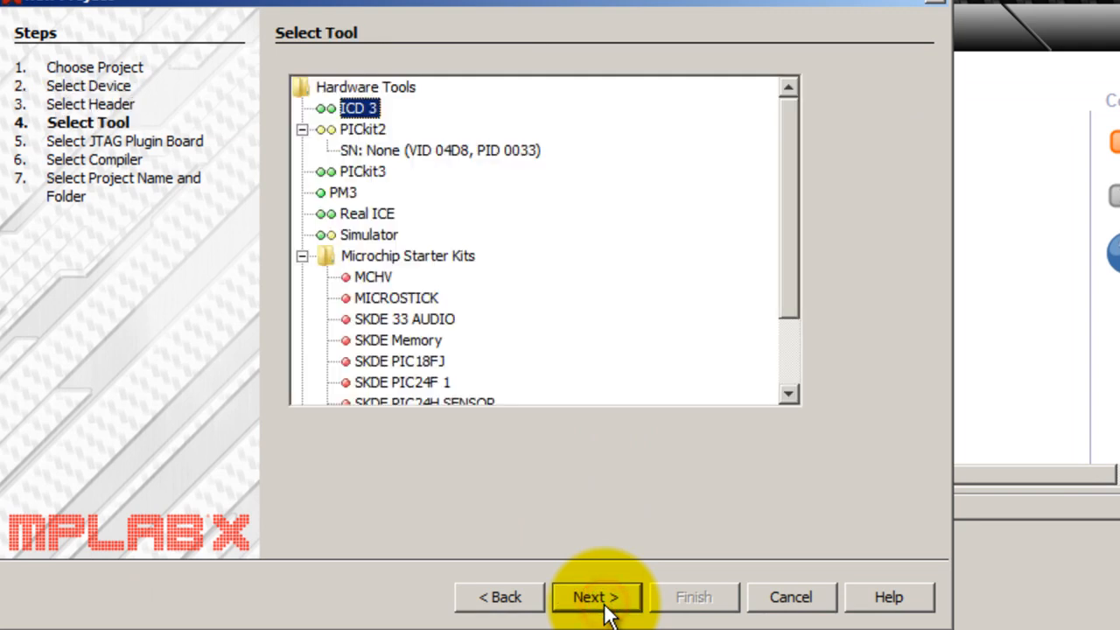
left_click(437, 150)
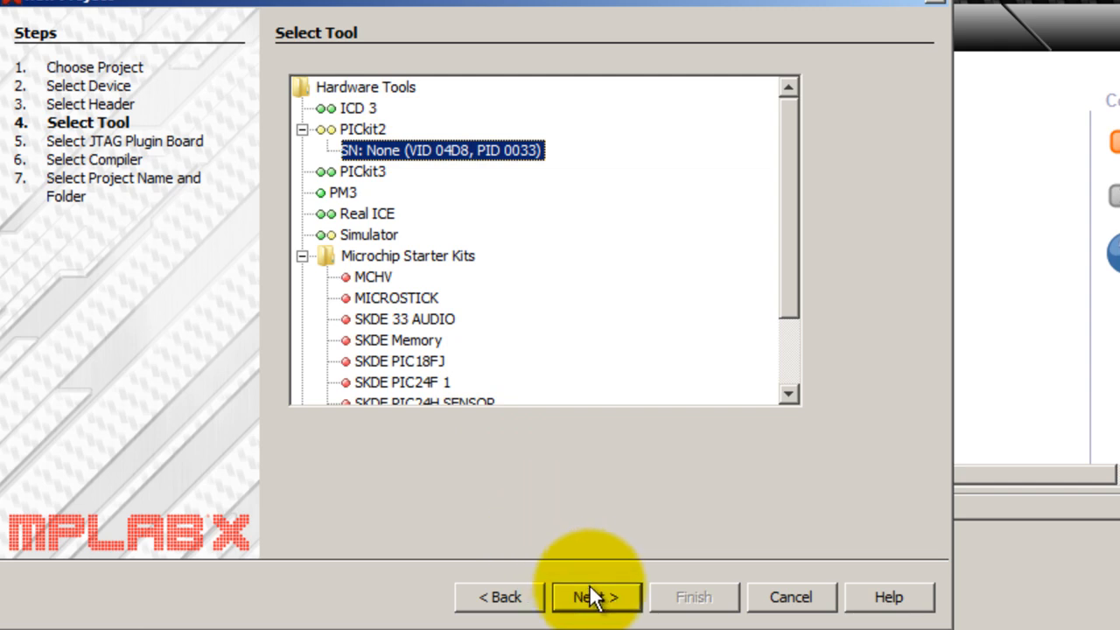
left_click(595, 597)
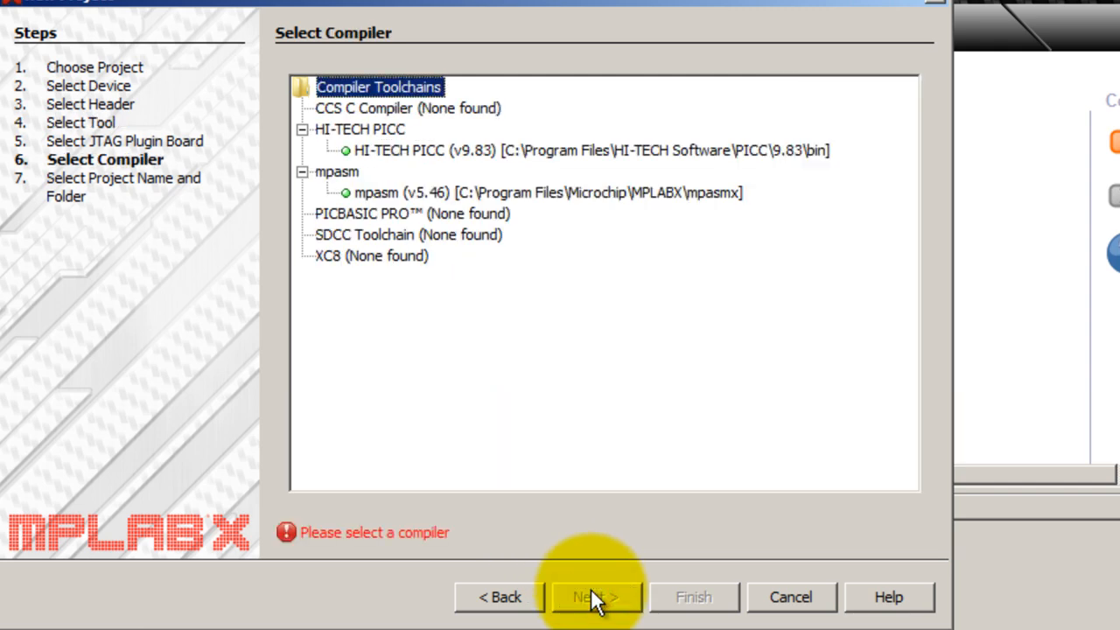
left_click(590, 150)
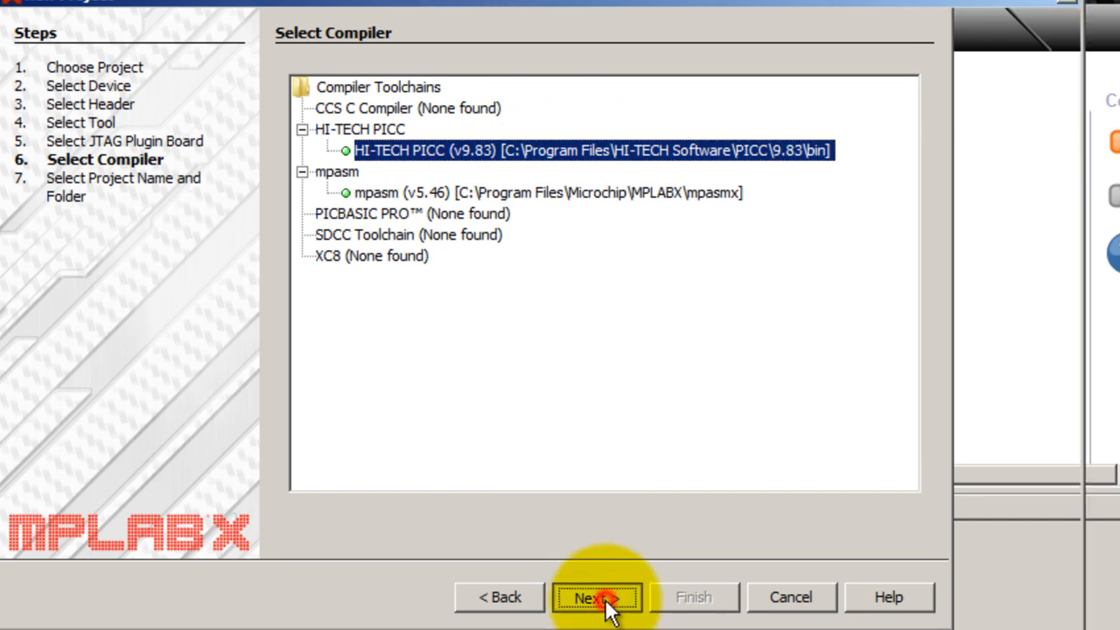
left_click(598, 597)
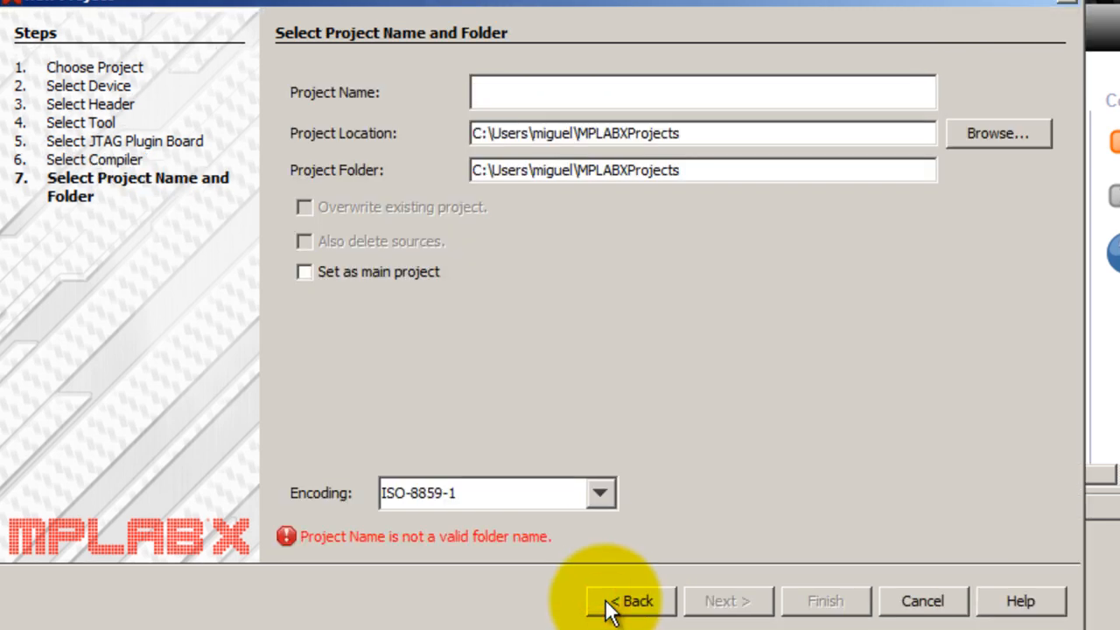
Name the project 'LED Control', mark it as main project, and finish the wizard.
type("Turn")
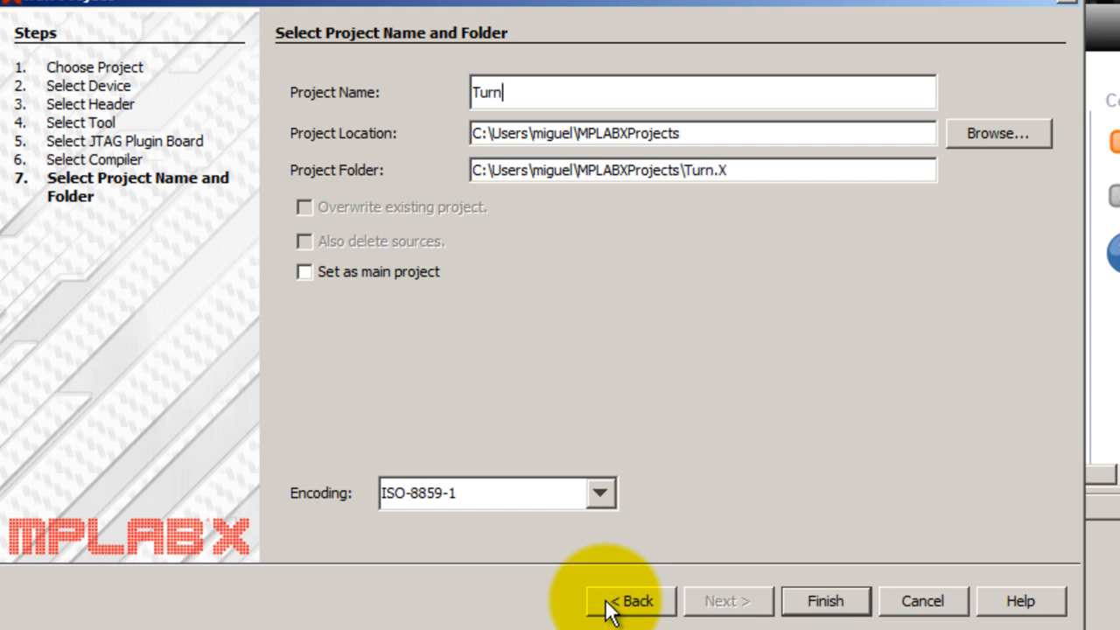
type("LED Control")
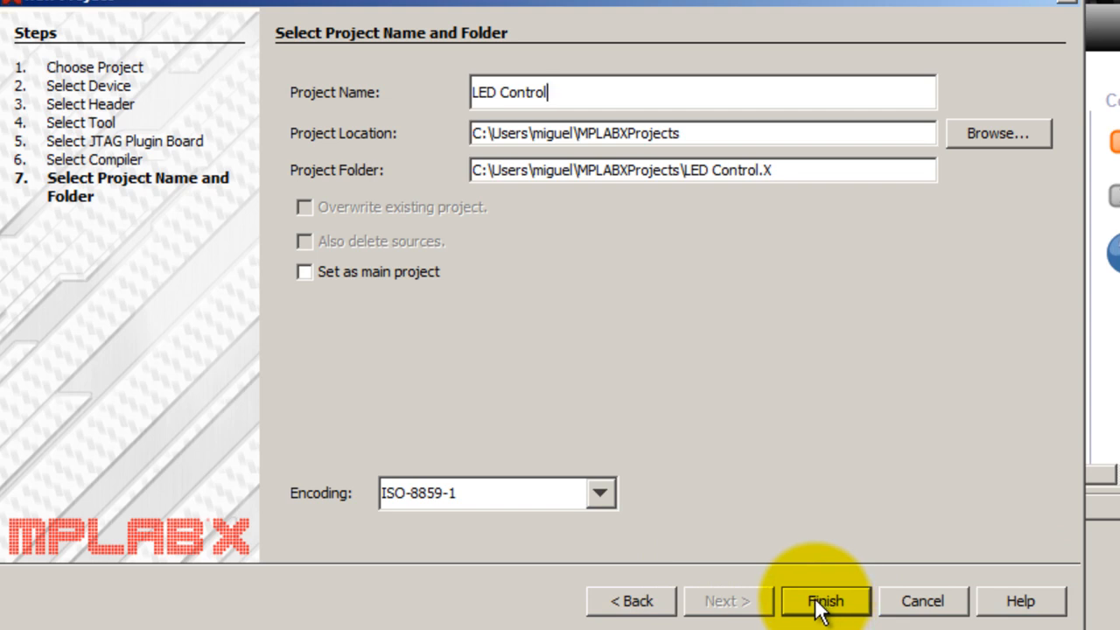
mouse_move(315, 284)
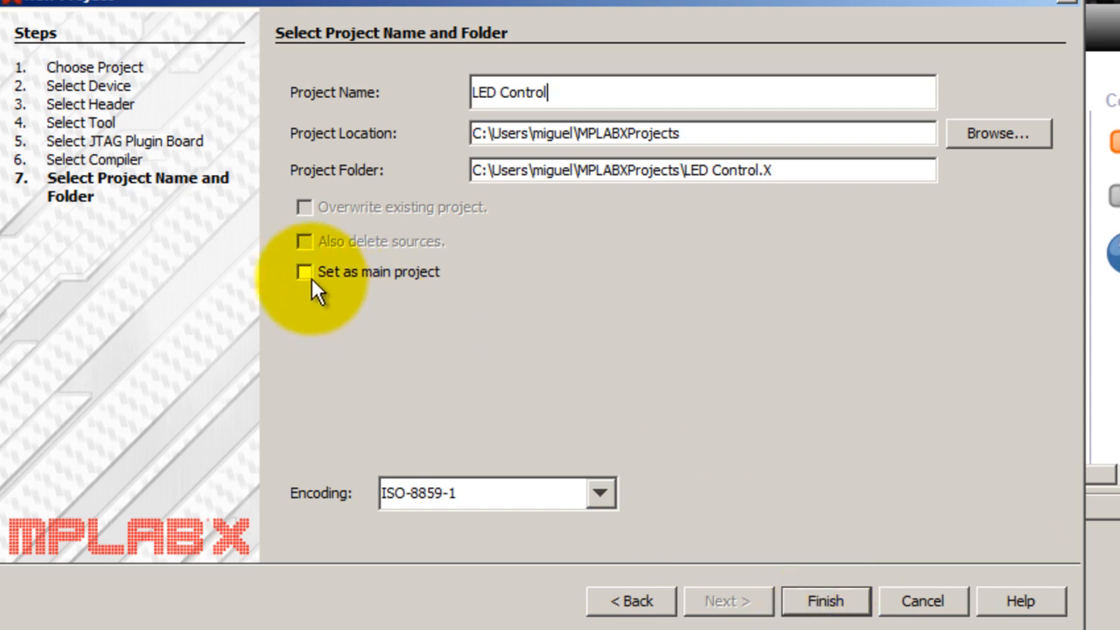
left_click(304, 271)
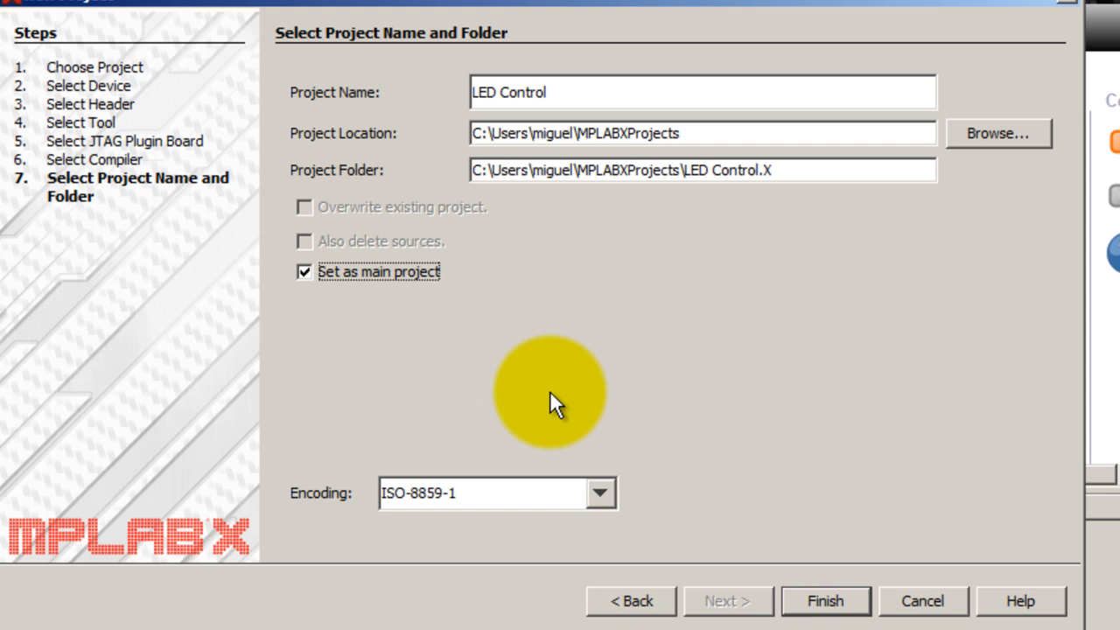
left_click(825, 601)
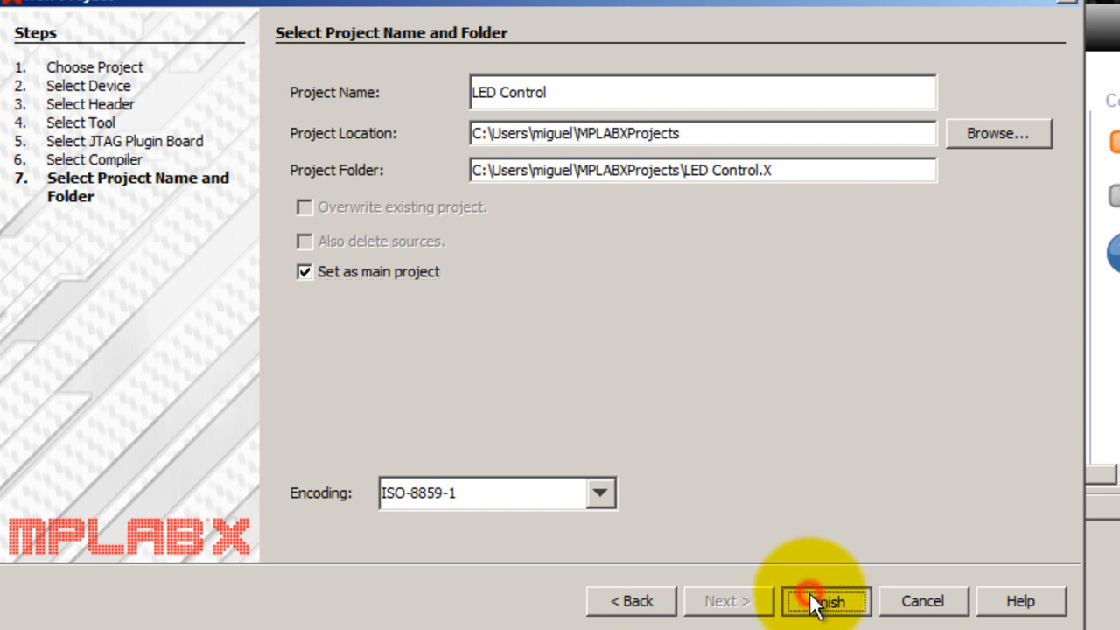
left_click(824, 602)
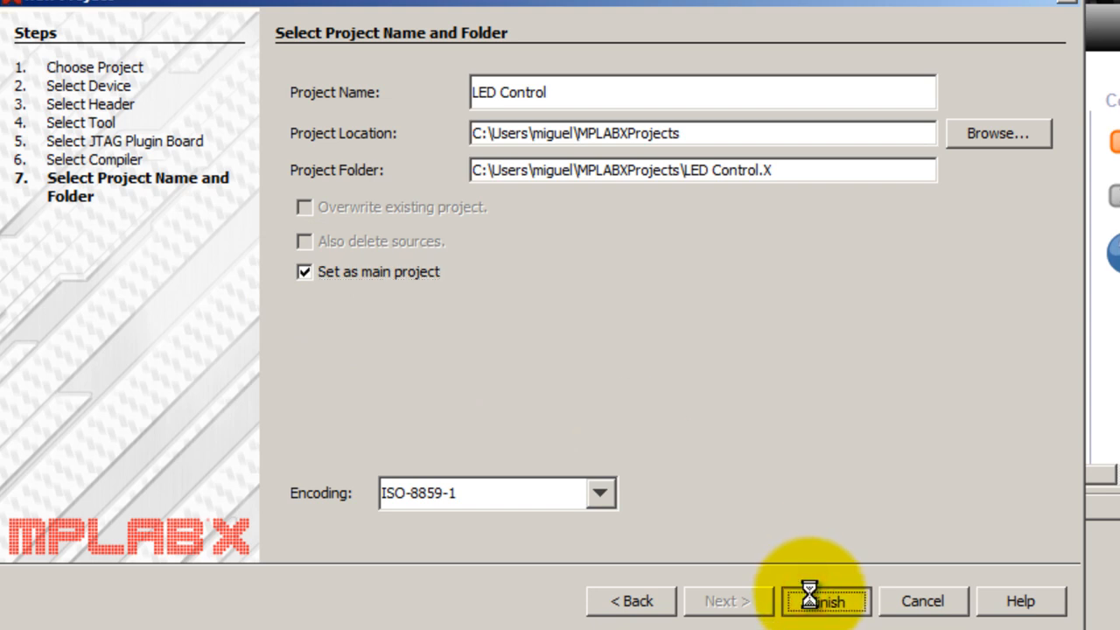
left_click(823, 601)
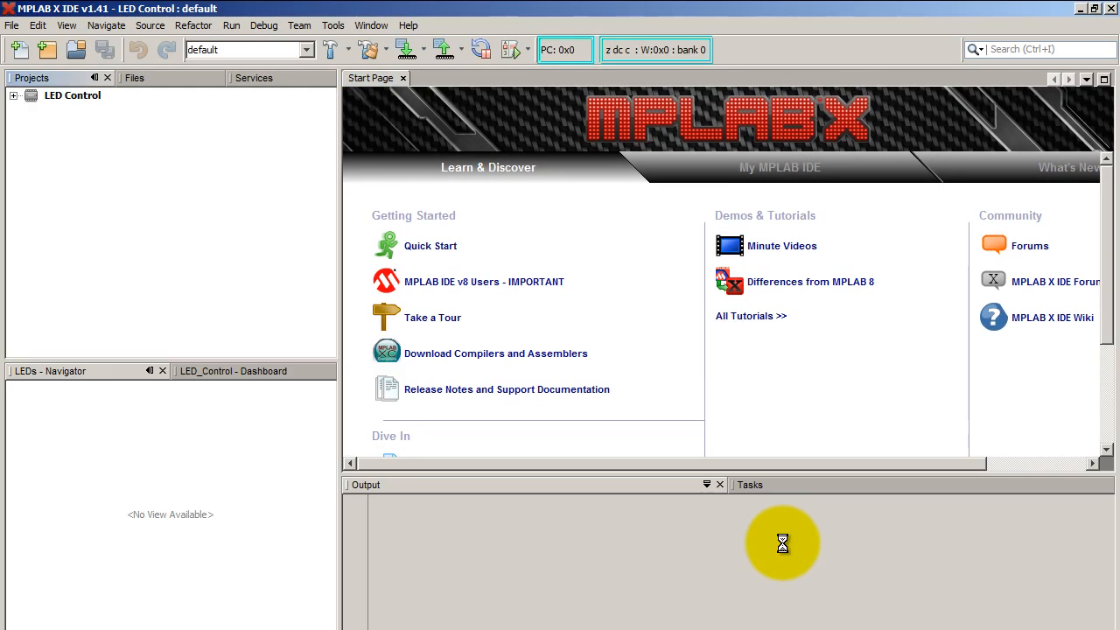
Create main.c through New > C Main File on the Source Files folder.
left_click(14, 94)
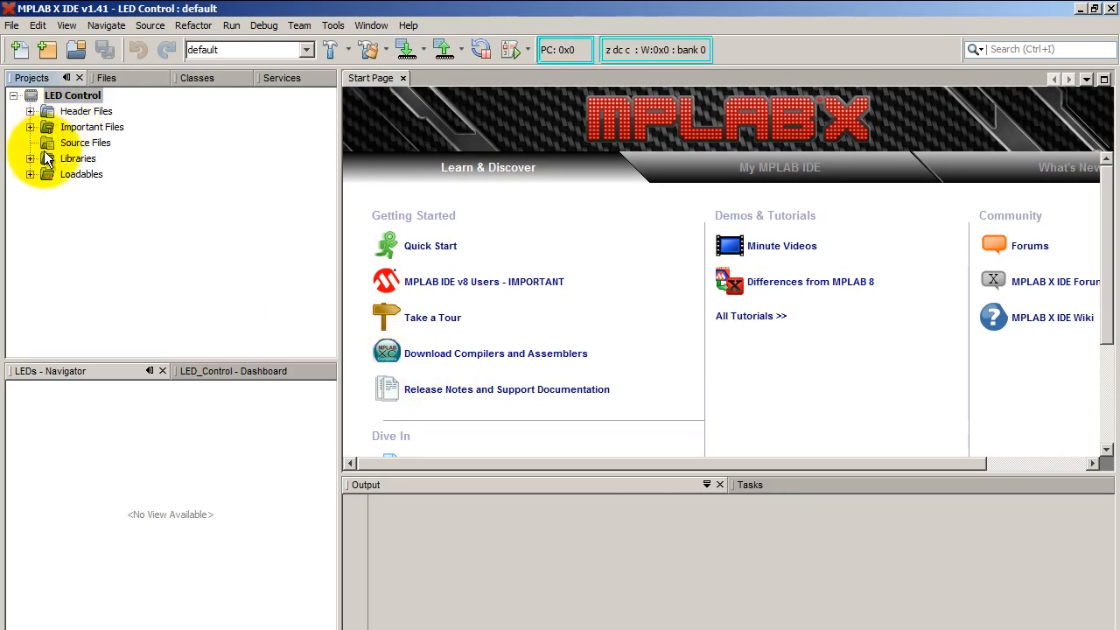
right_click(85, 142)
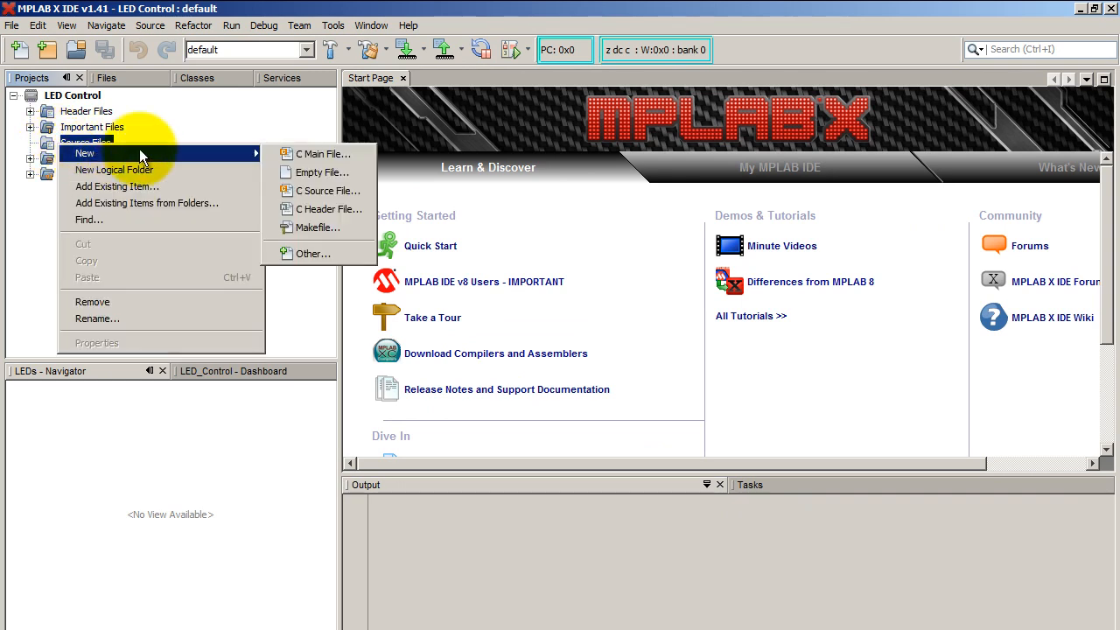
mouse_move(310, 162)
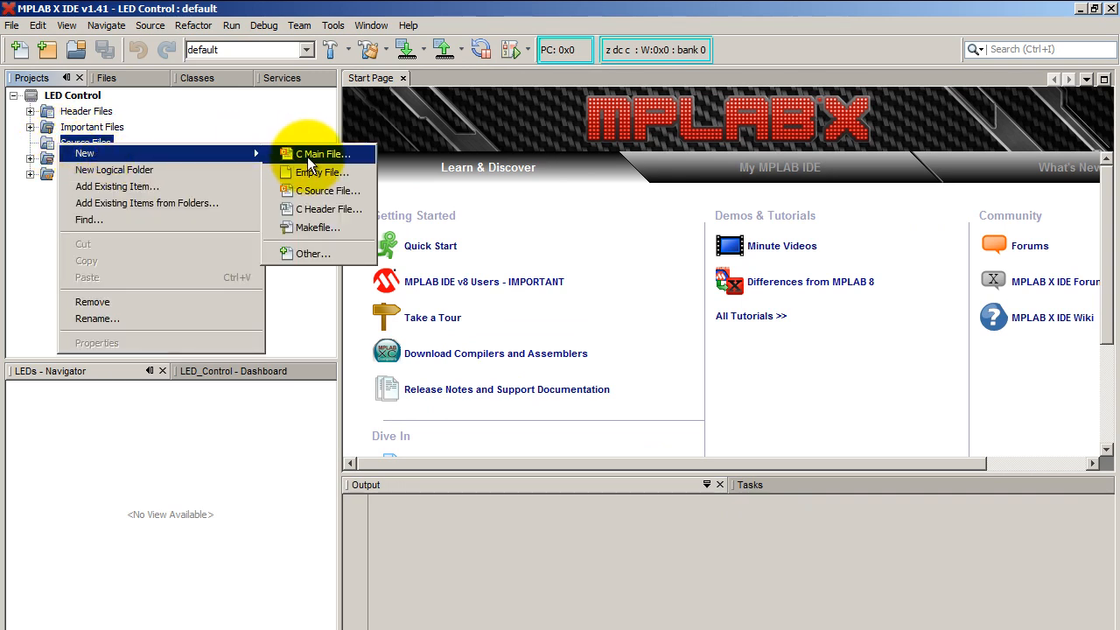
left_click(321, 154)
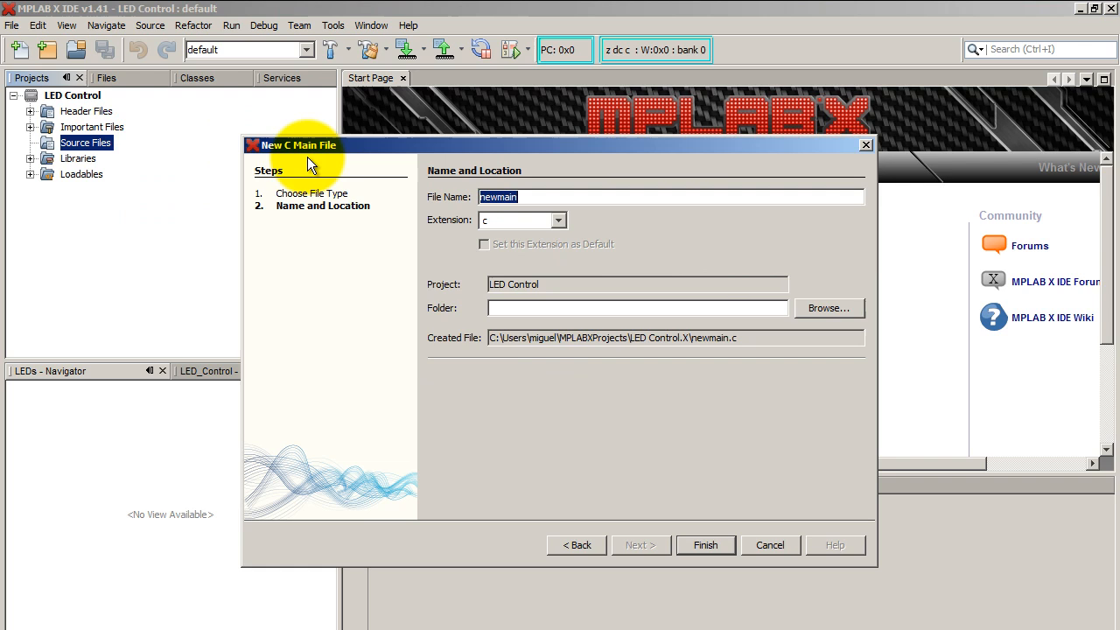
type("main")
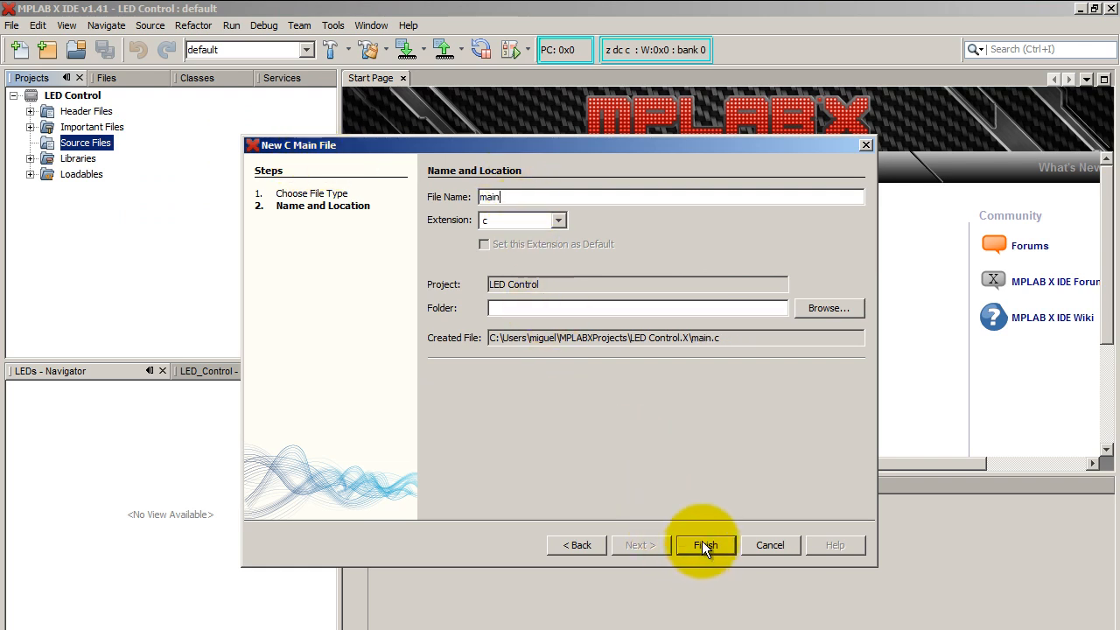
left_click(705, 545)
type("#incl")
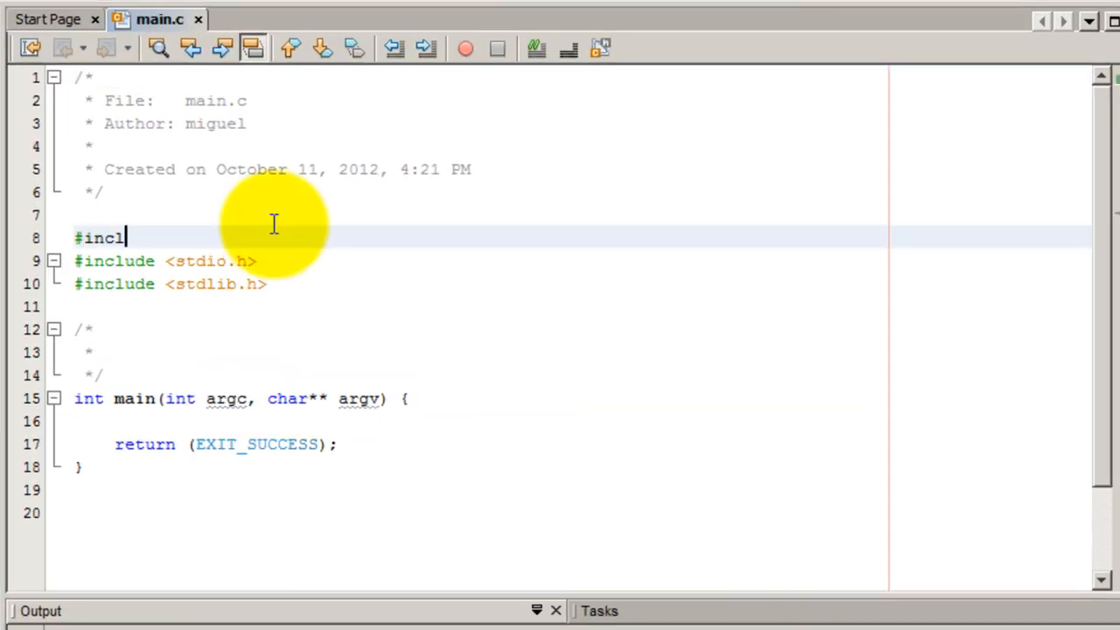
Add an include for the htc.h header at the top of main.c.
type("ude <h>")
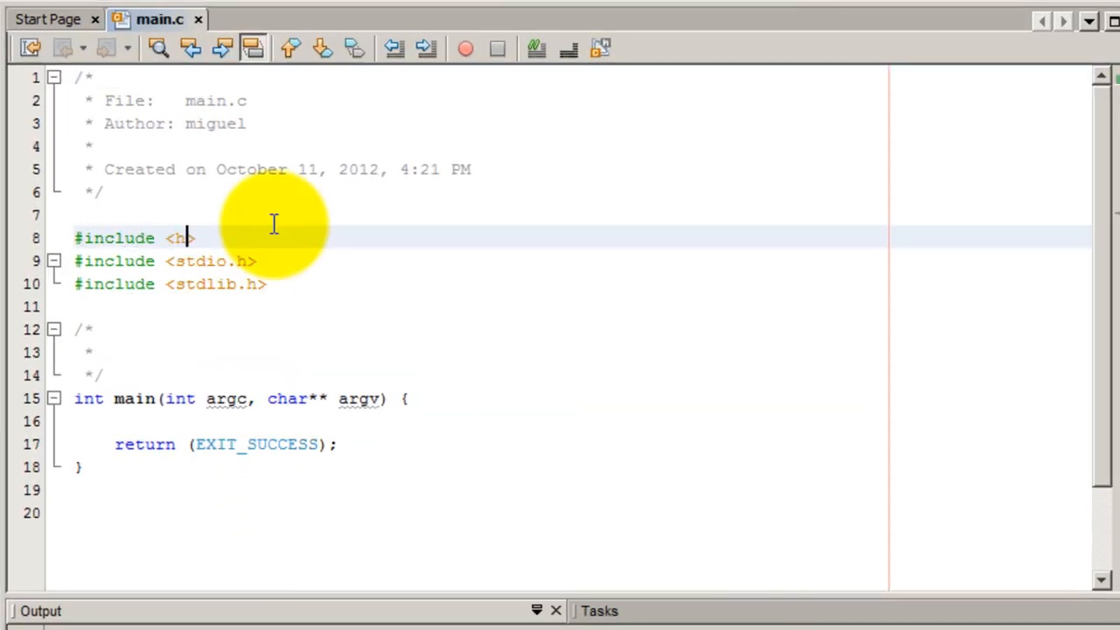
type("t")
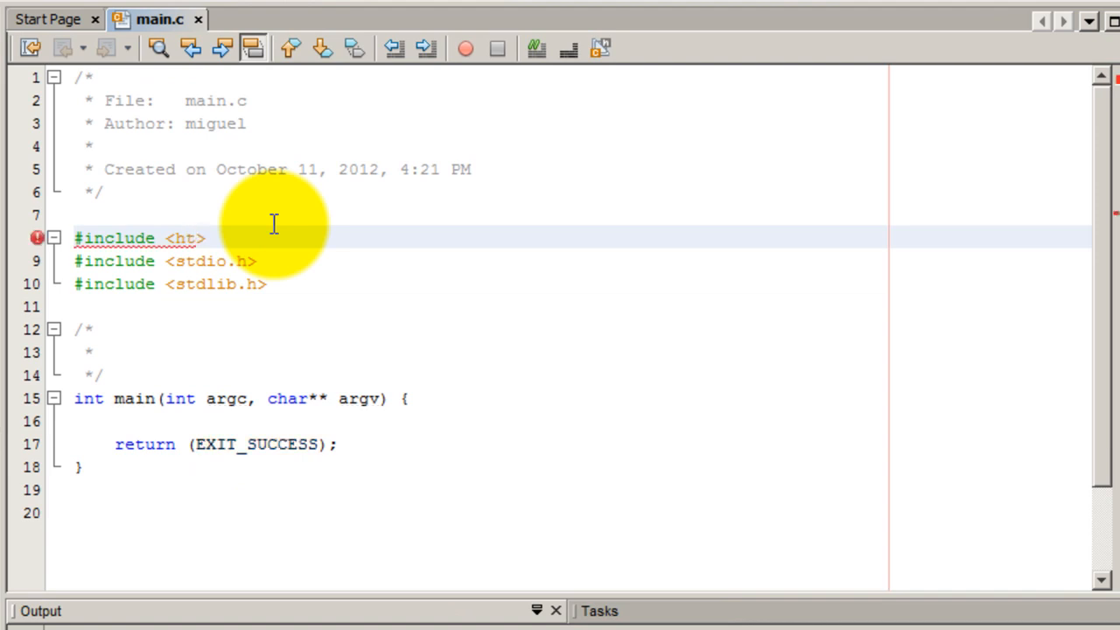
key("Backspace")
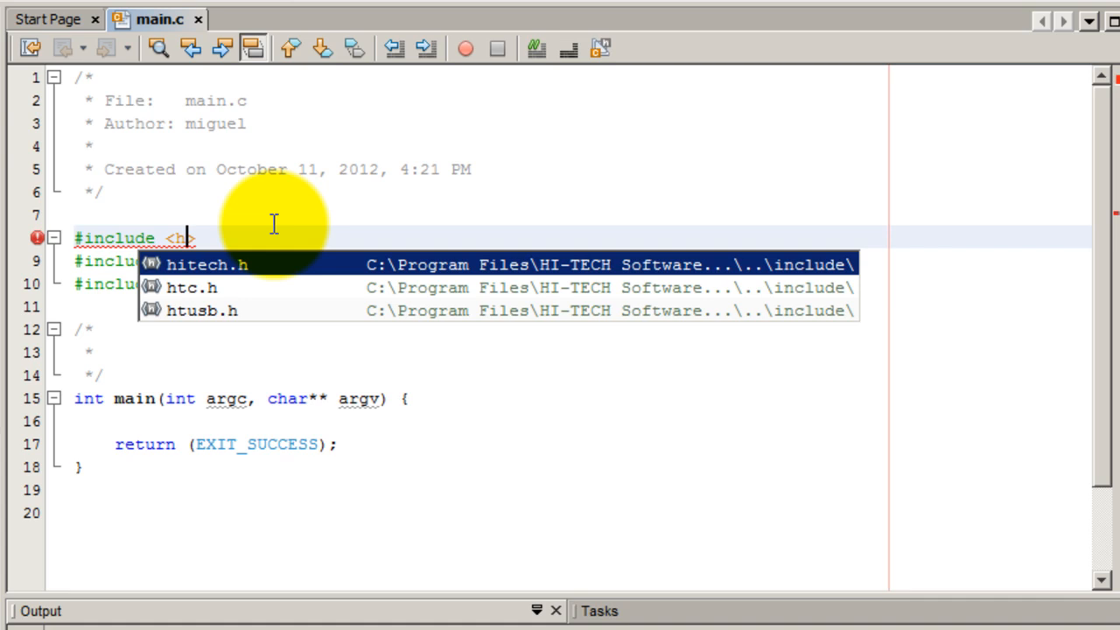
left_click(191, 287)
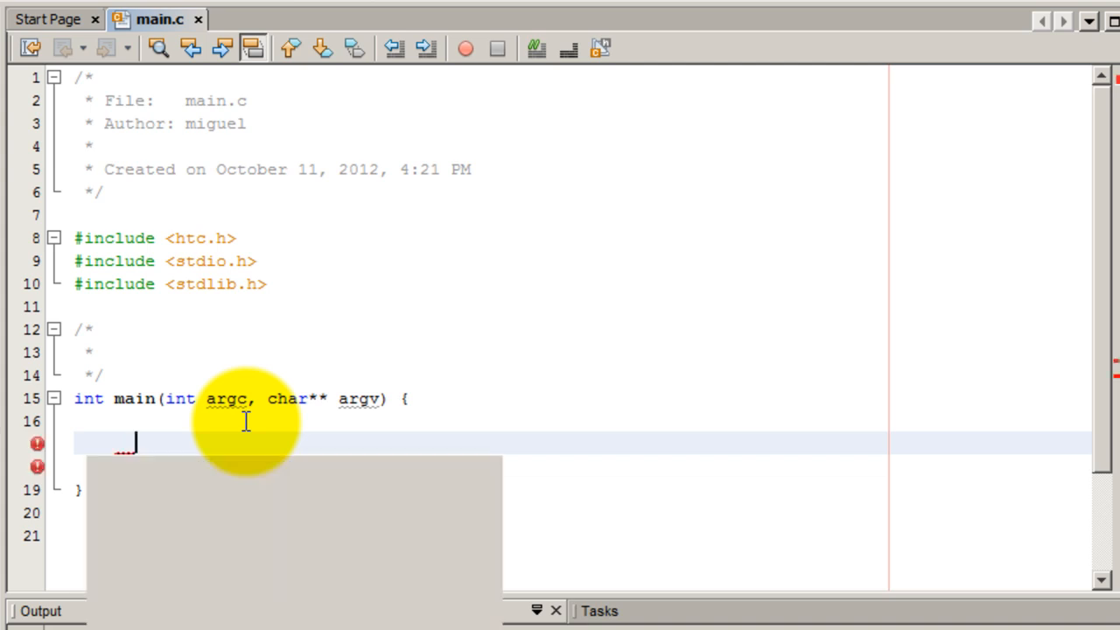
Write __CONFIG(FOSC_INTRCCLK&WDTE_OFF&MCLRE_OFF&CP_OFF); inside main and start a new line.
type("__CONFIG")
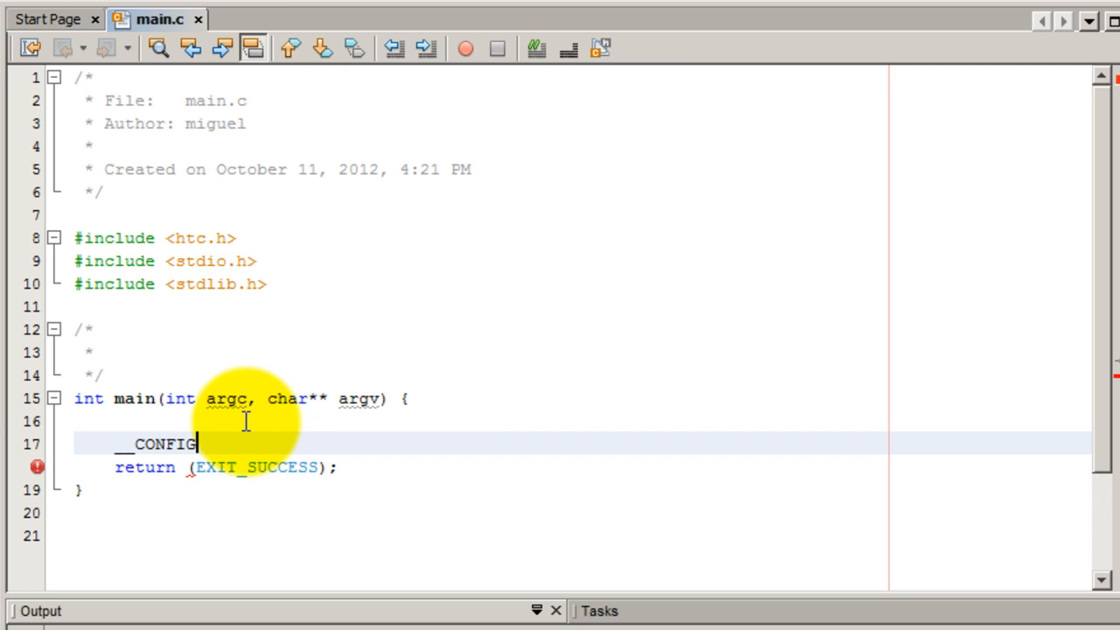
type("()")
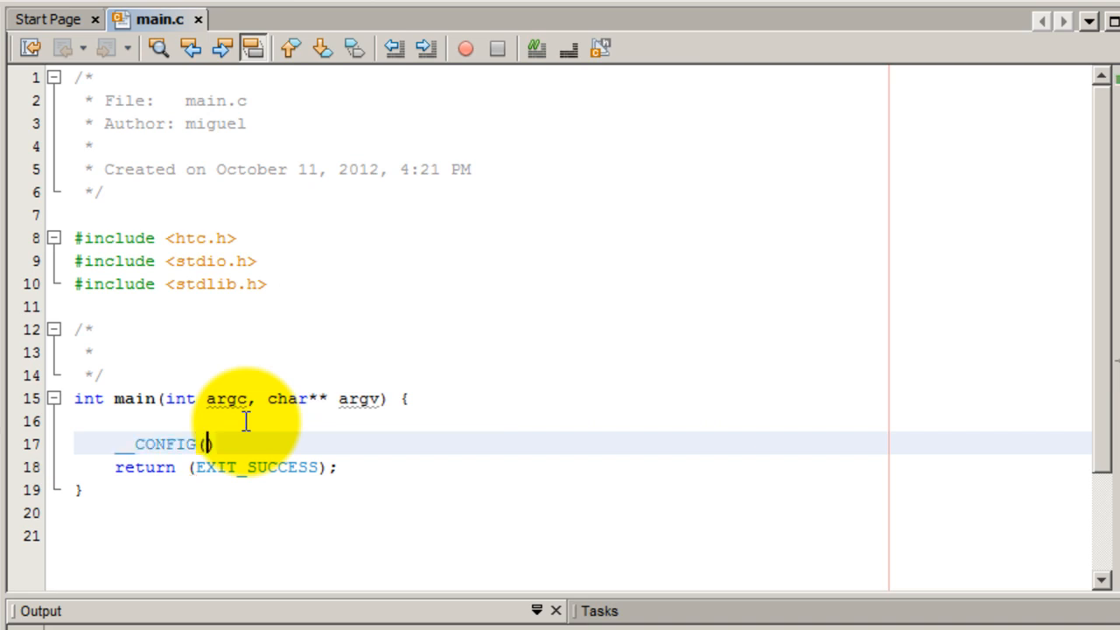
type("F")
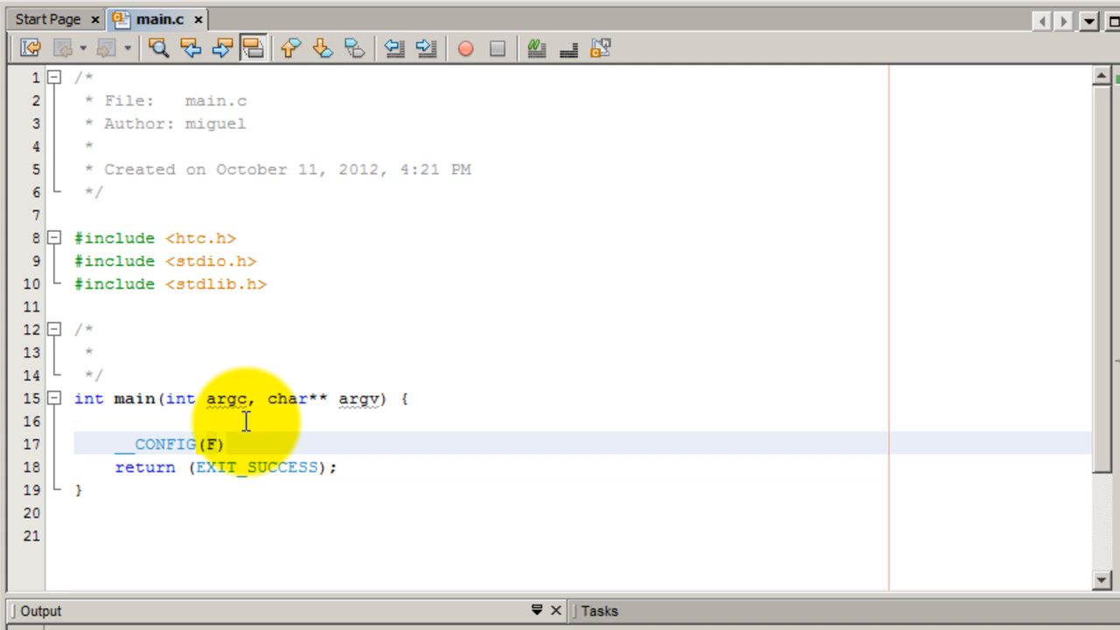
type("Fo")
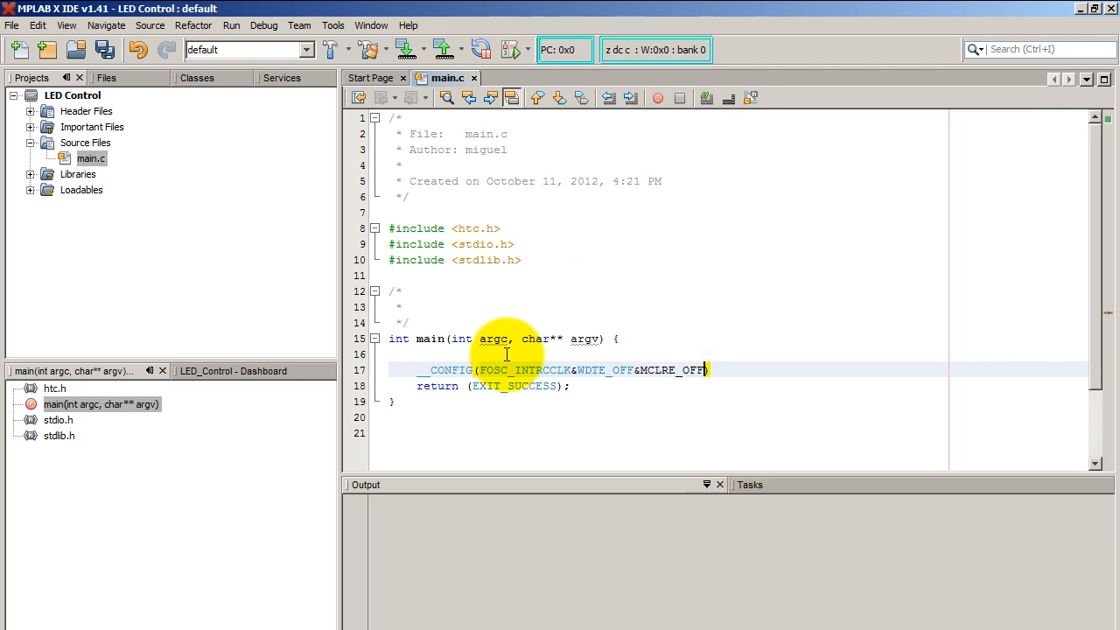
type("&")
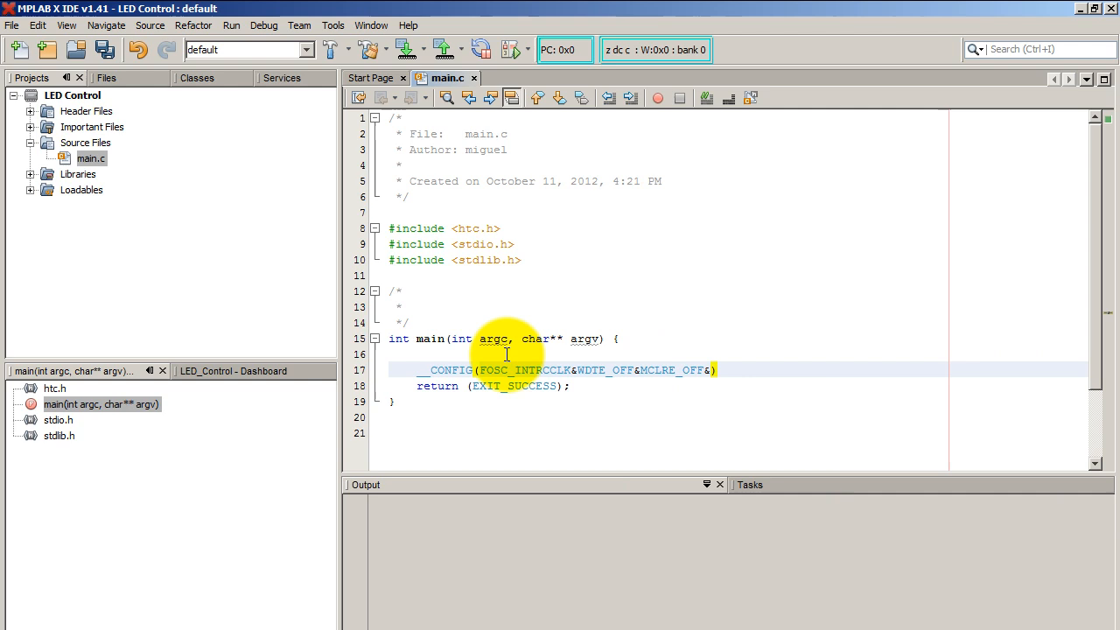
type("CP_OFF")
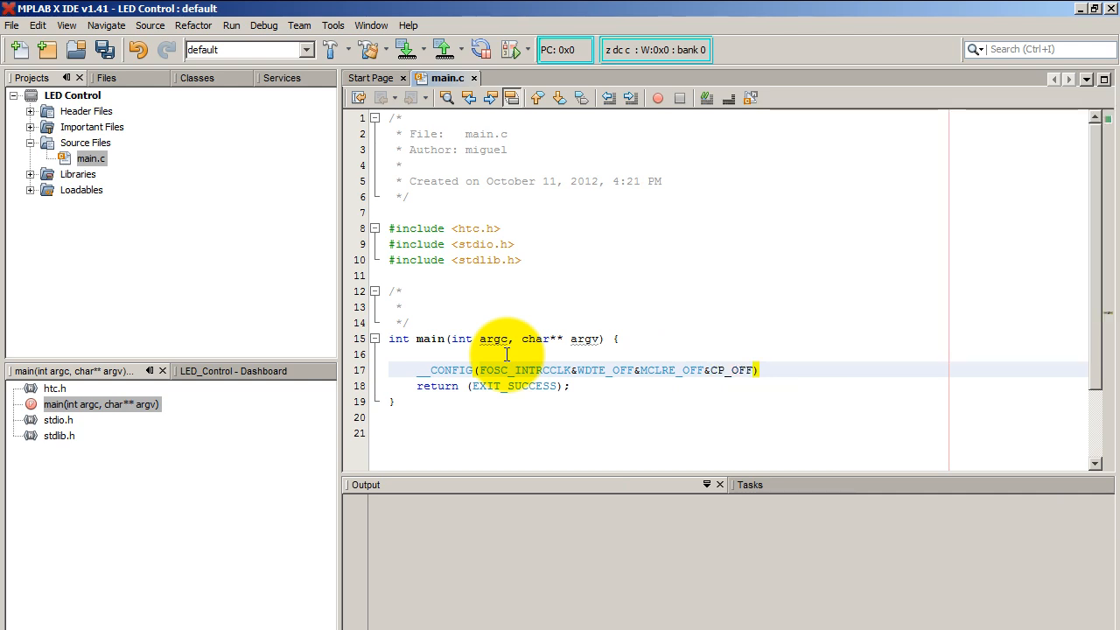
type(";")
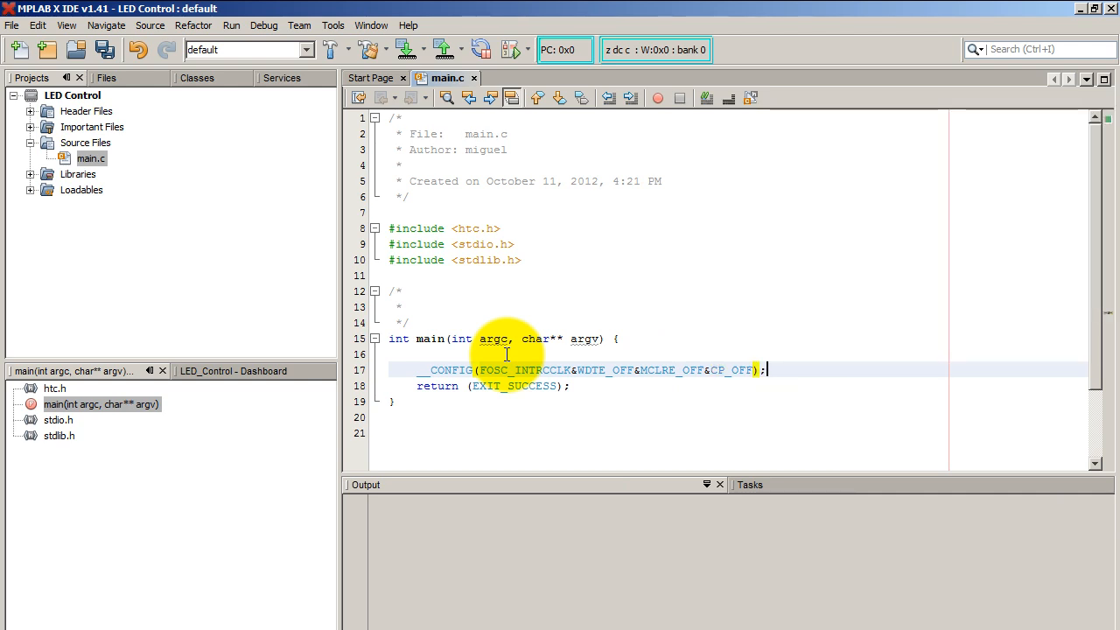
key("enter")
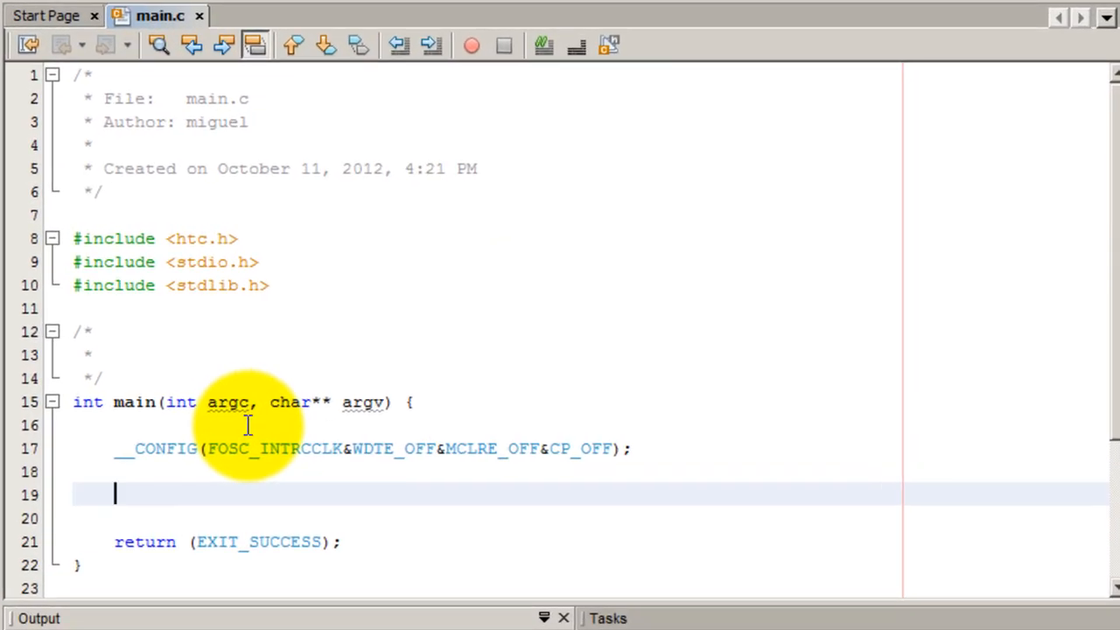
Write the statement PORTC=0b00000011; below the configuration line.
type("PORTC")
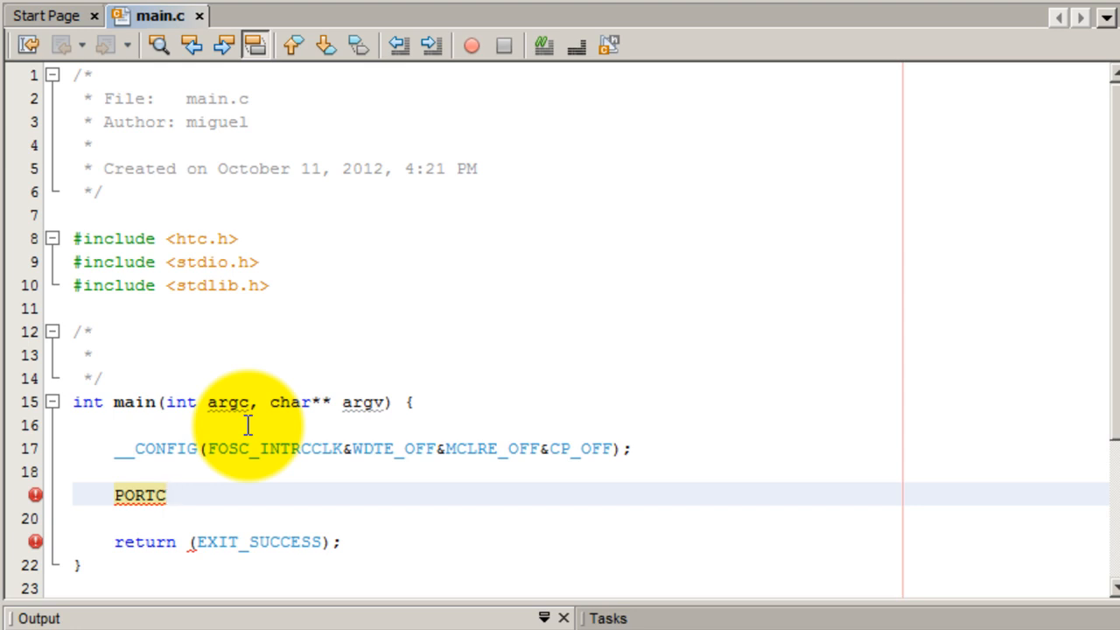
type("=0")
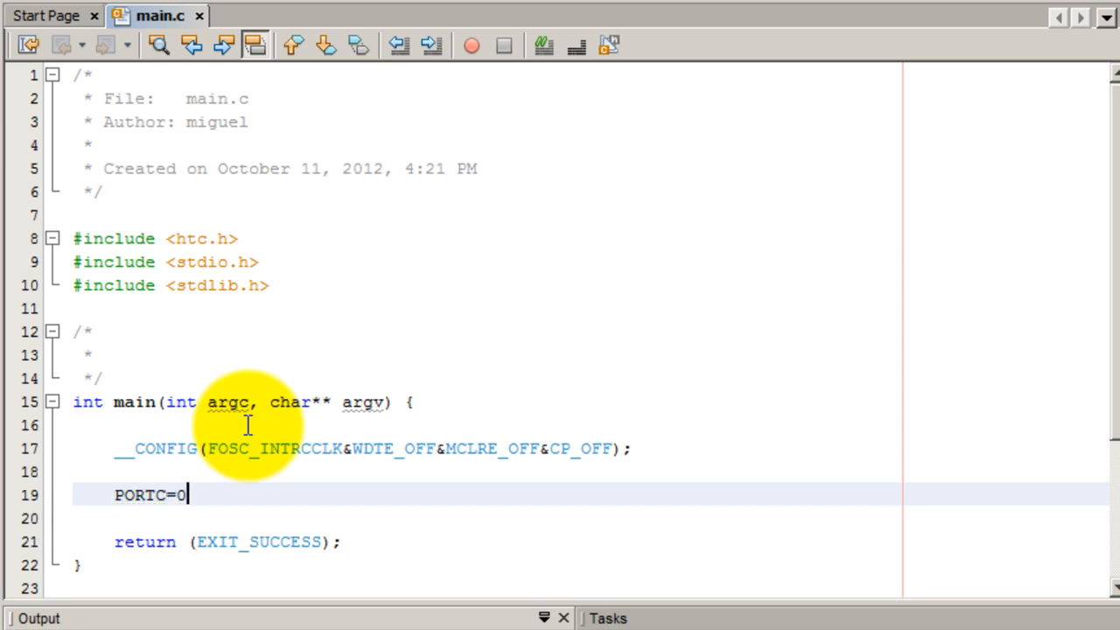
type("b")
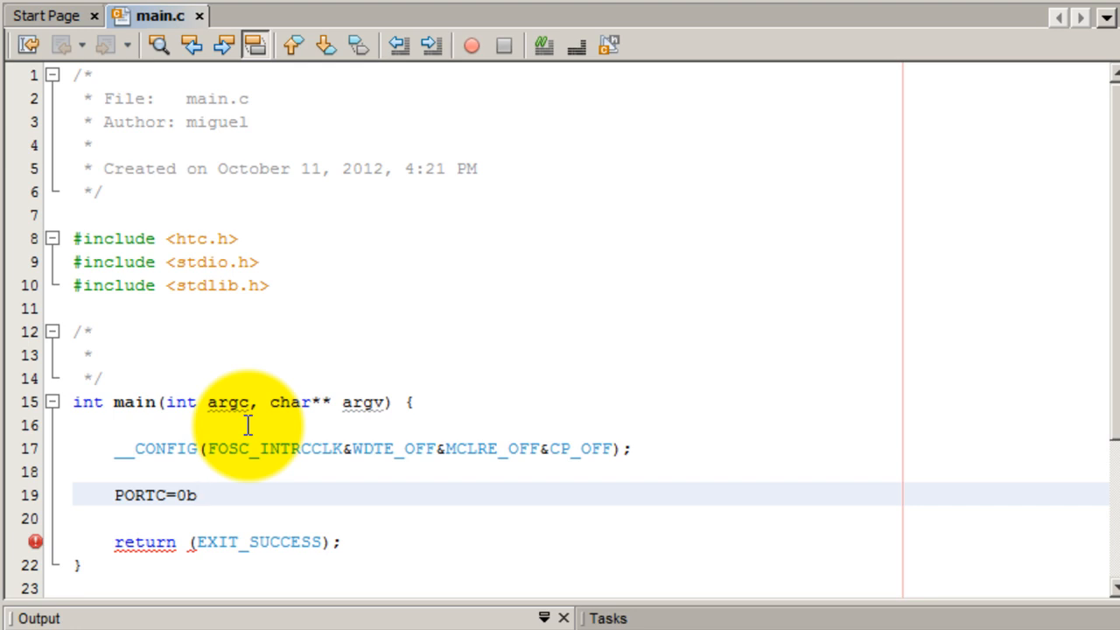
left_click(198, 494)
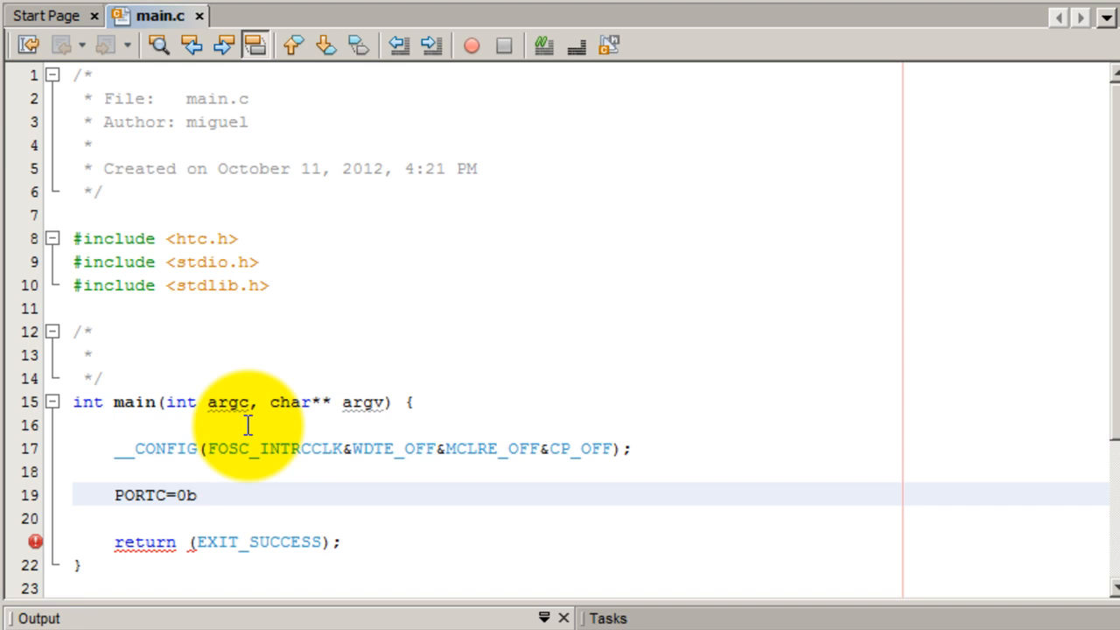
type("0000")
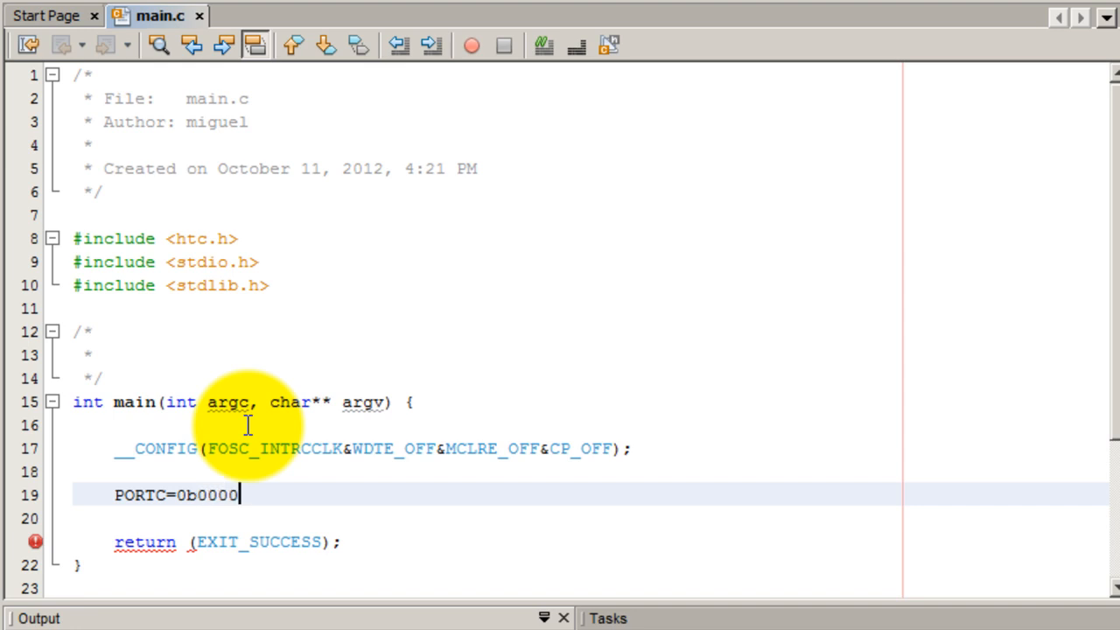
type("00")
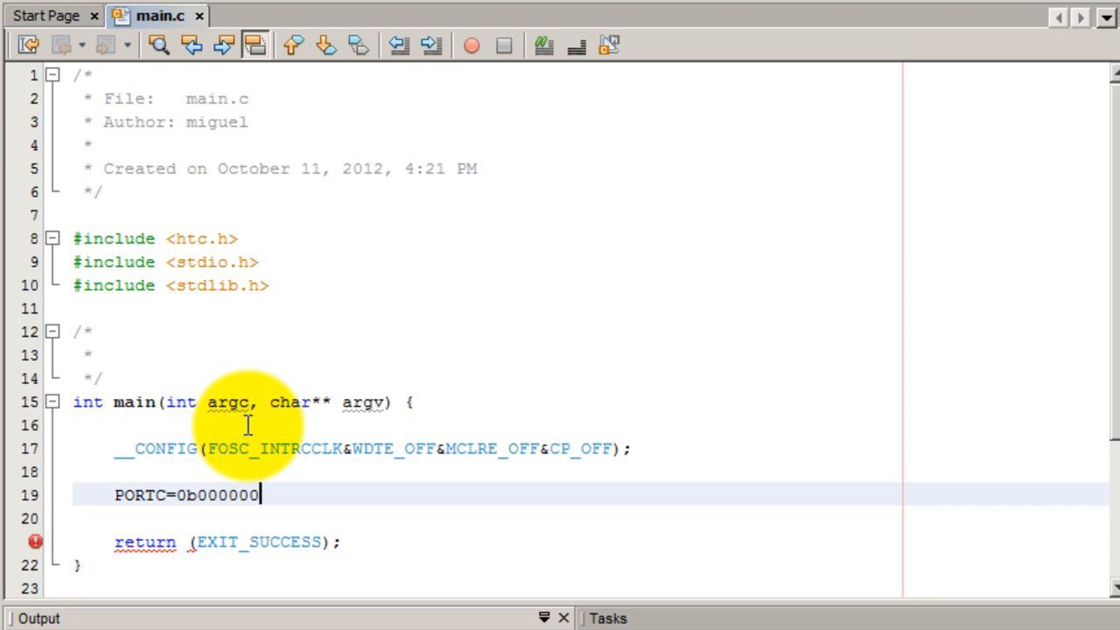
type("11;")
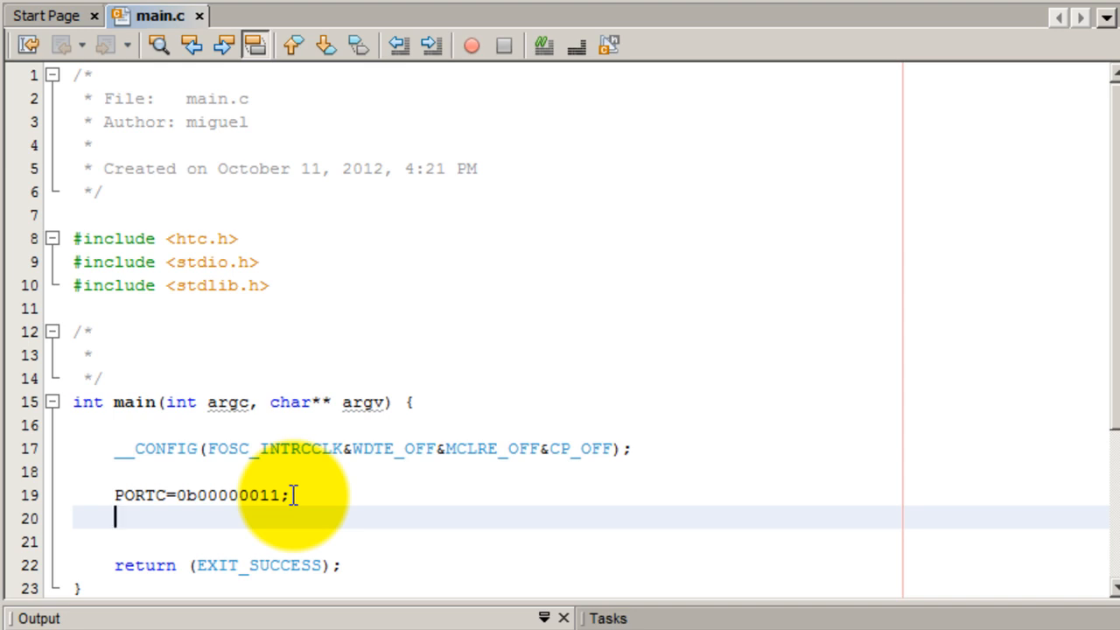
Write TRISC=0b00000000; after the PORTC line and begin typing while.
type("TR")
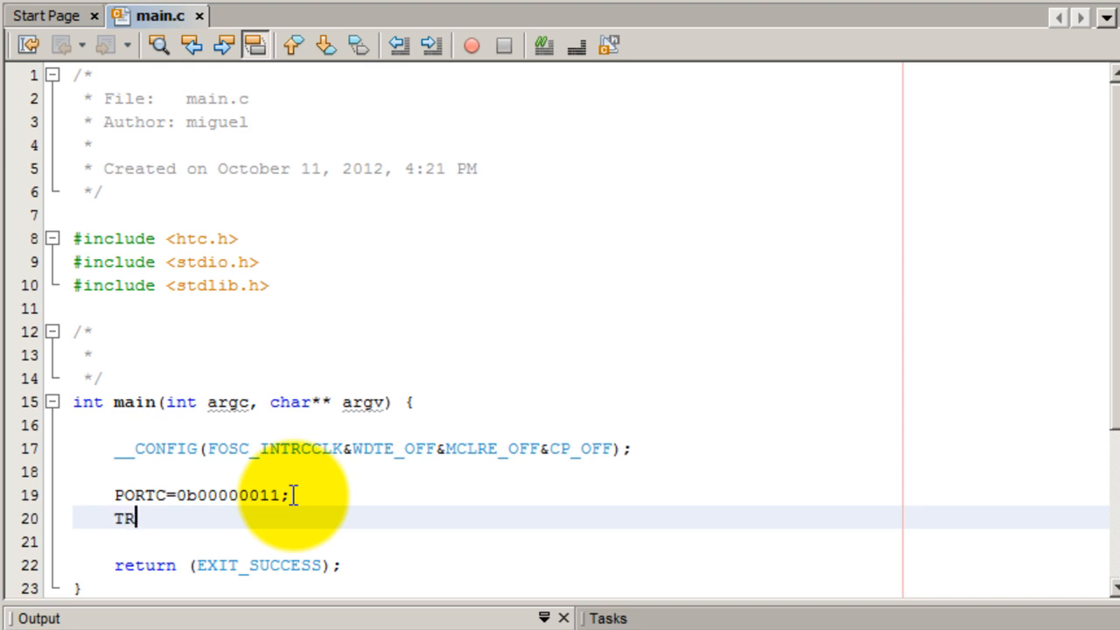
type("ISC=")
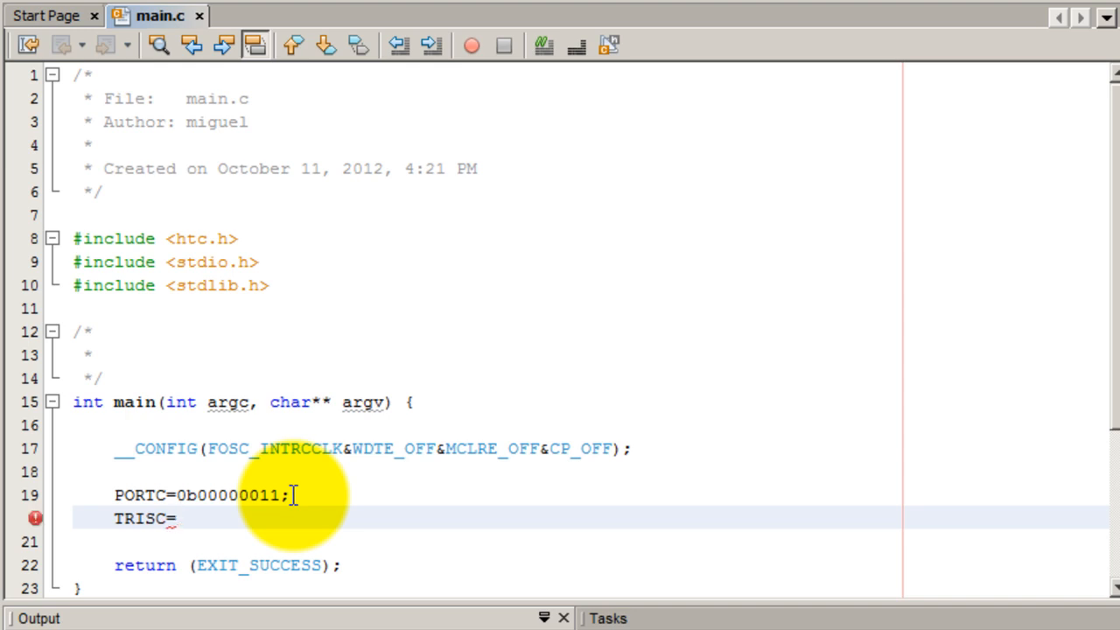
type("0b0000")
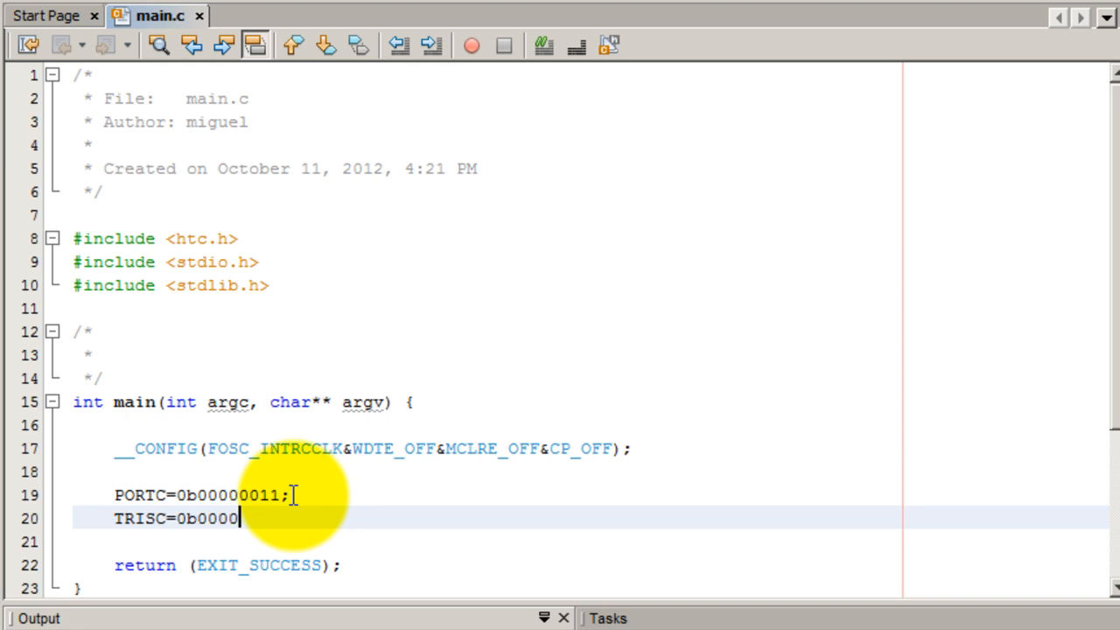
type("000;")
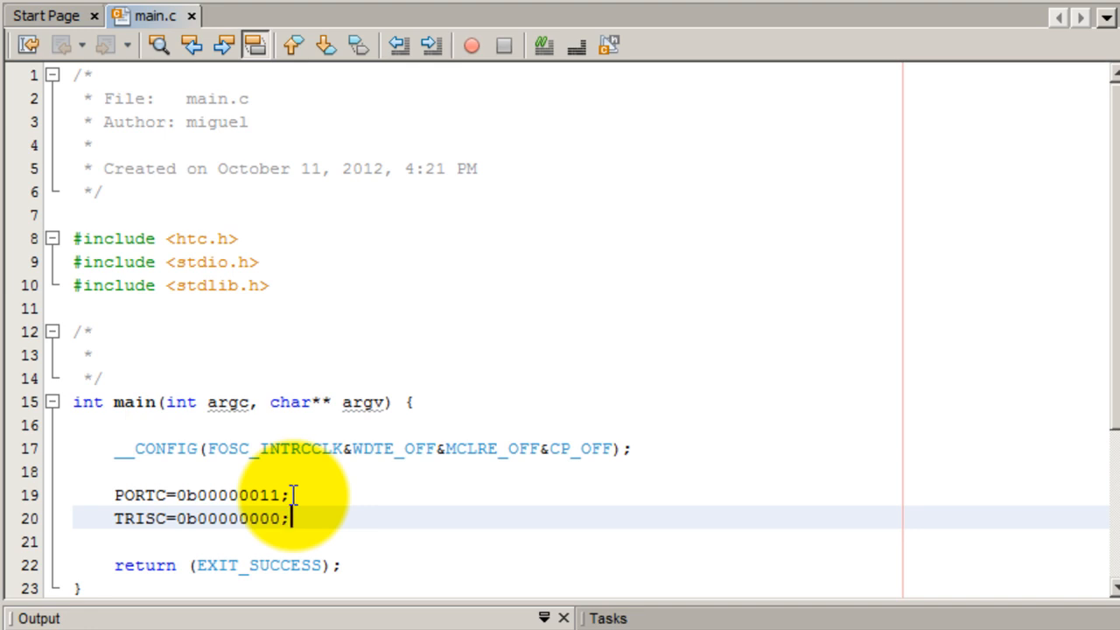
type("while")
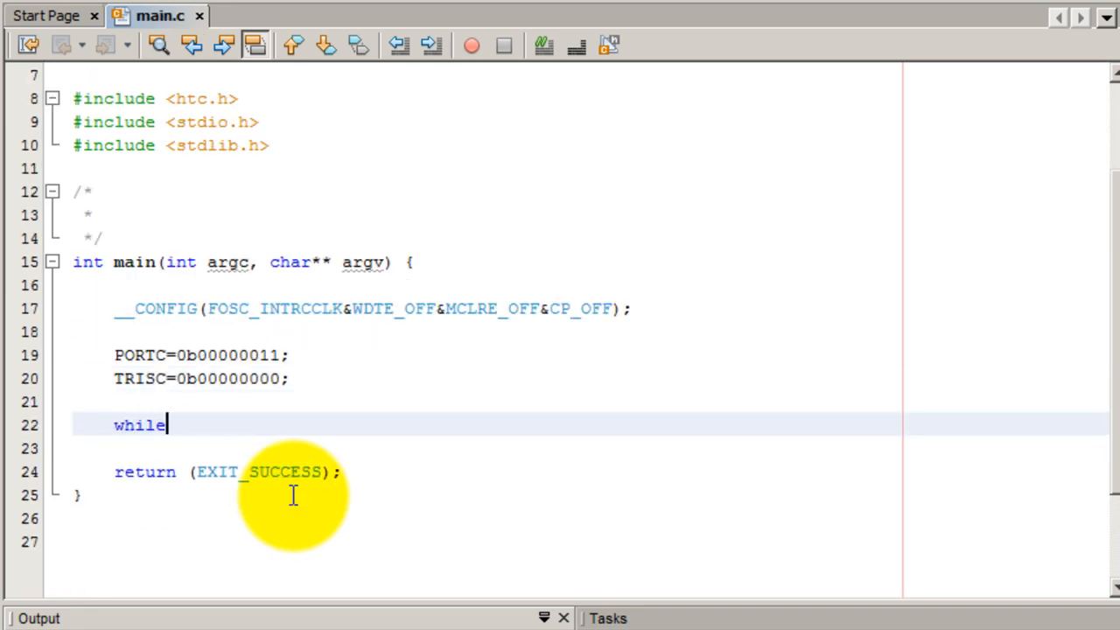
Complete the loop as while(1){ with the editor adding the closing brace.
type("(1){")
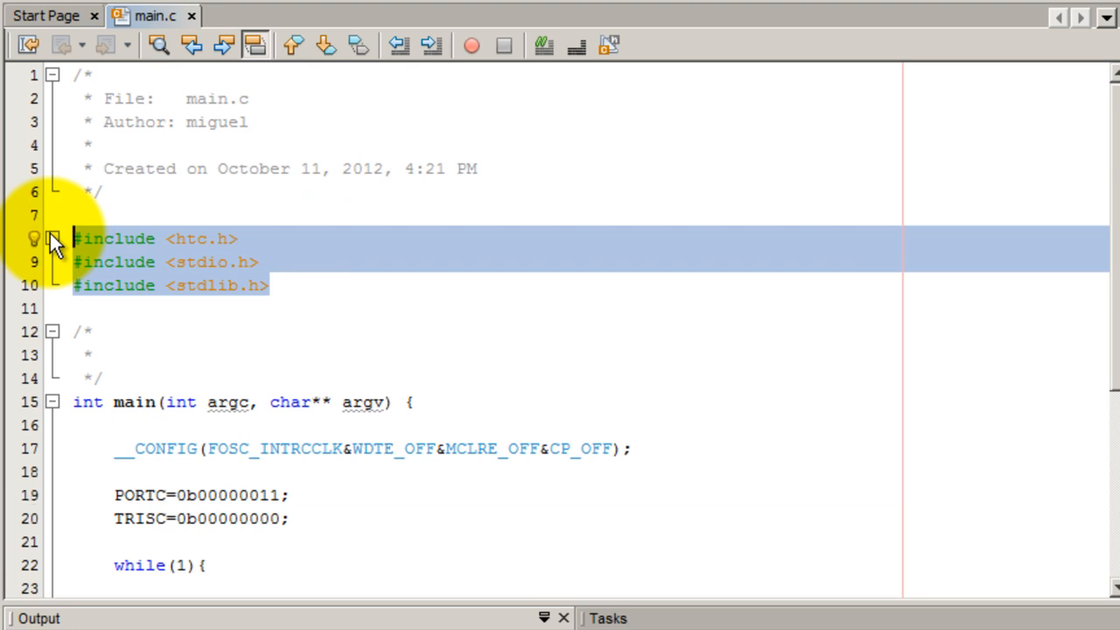
scroll("down", 3)
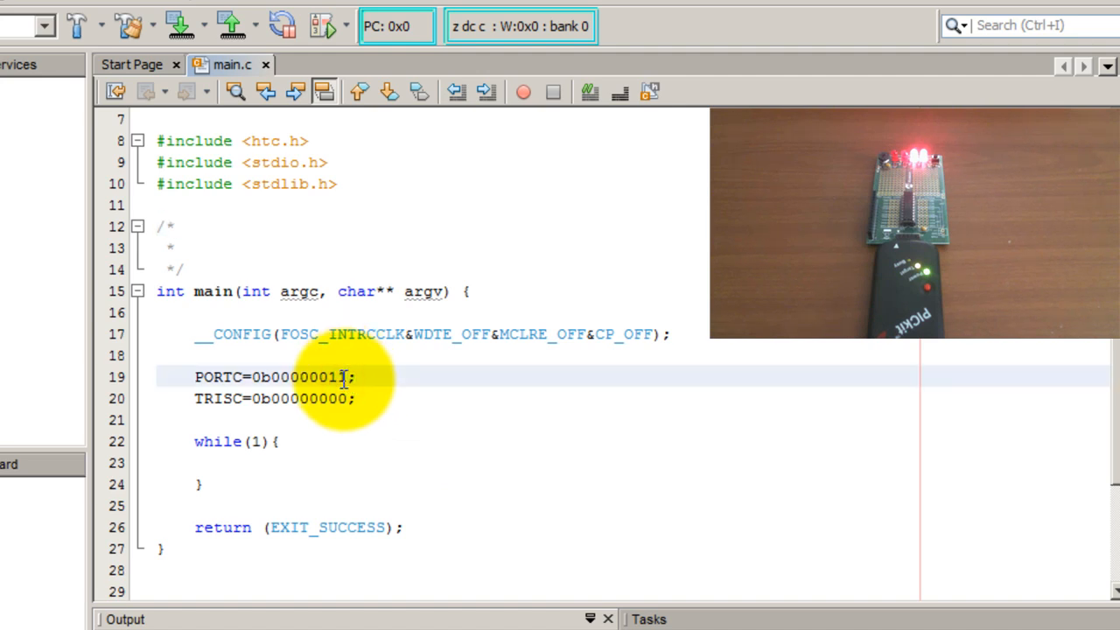
Change the PORTC value to 0x03 and run Make and Program Device.
type("0;")
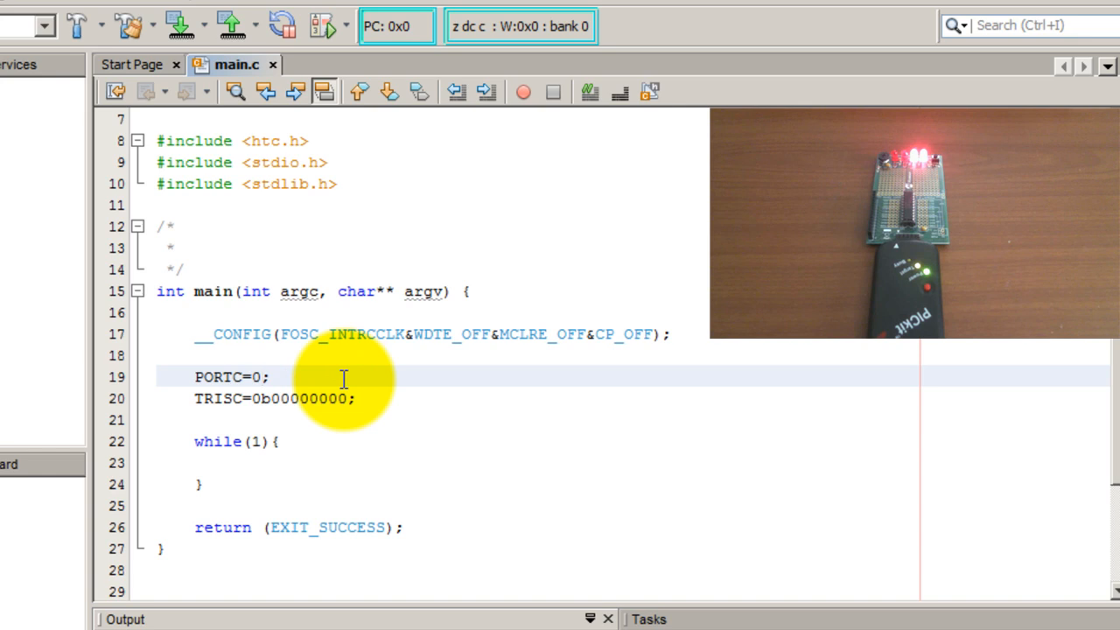
type("x")
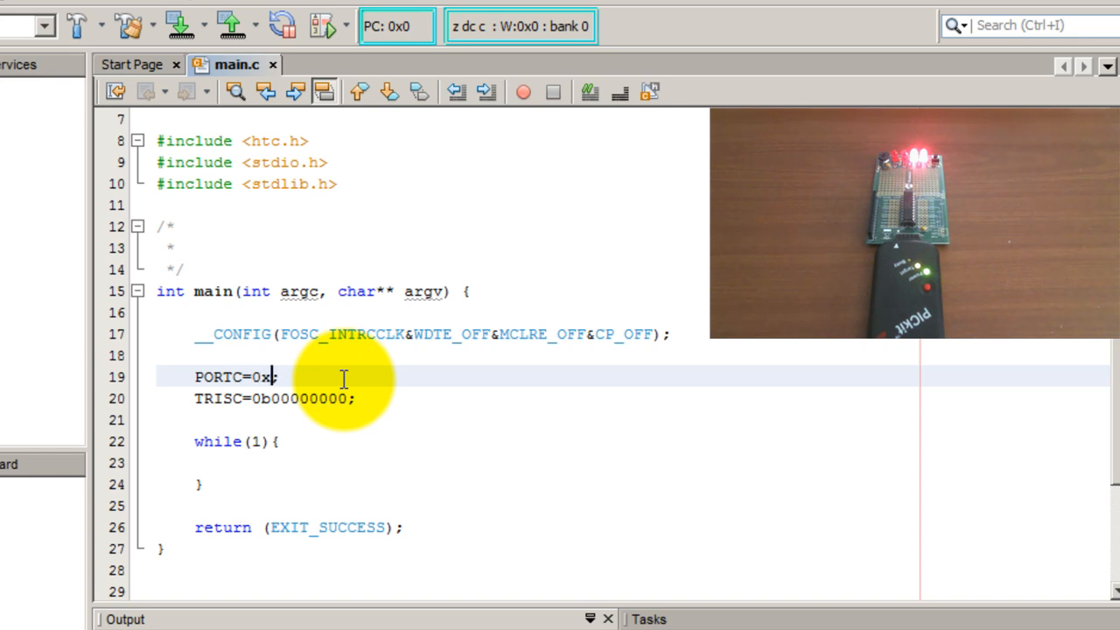
type("02")
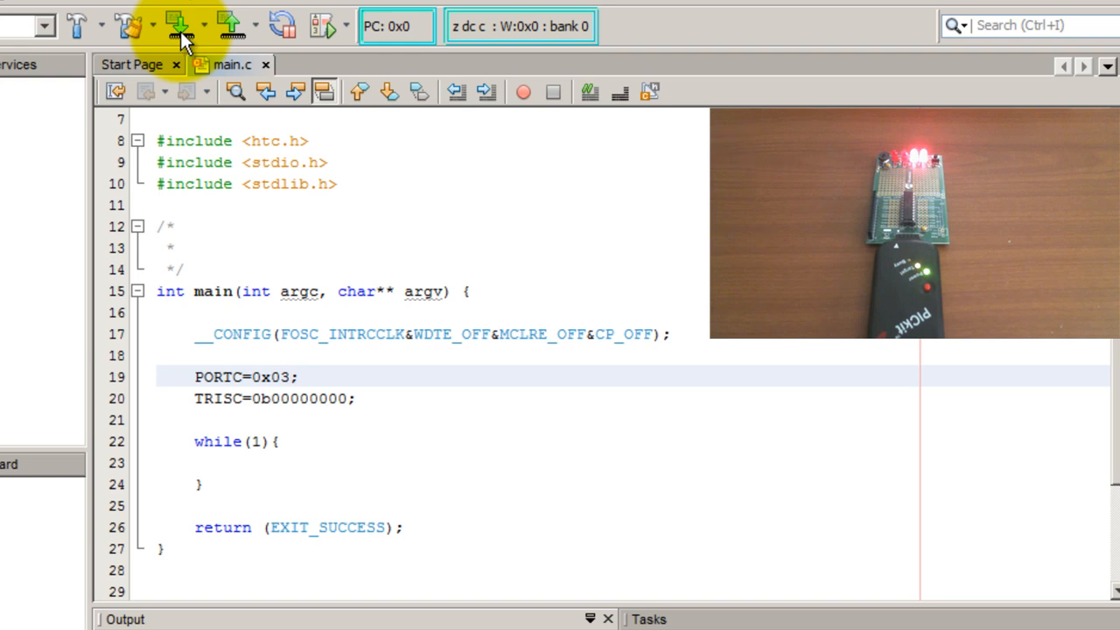
left_click(296, 377)
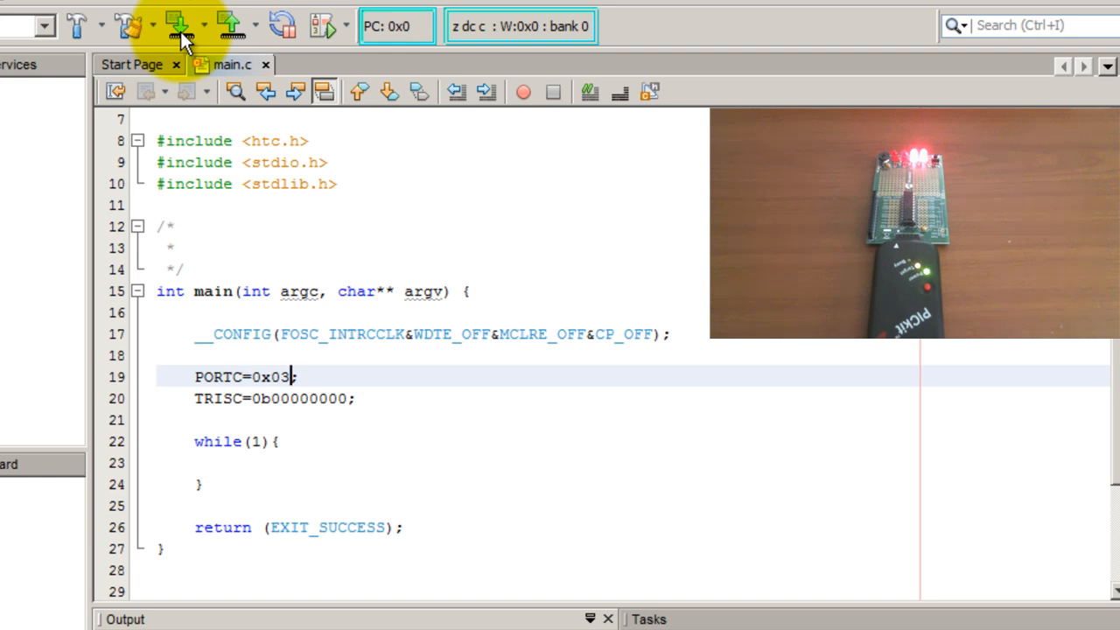